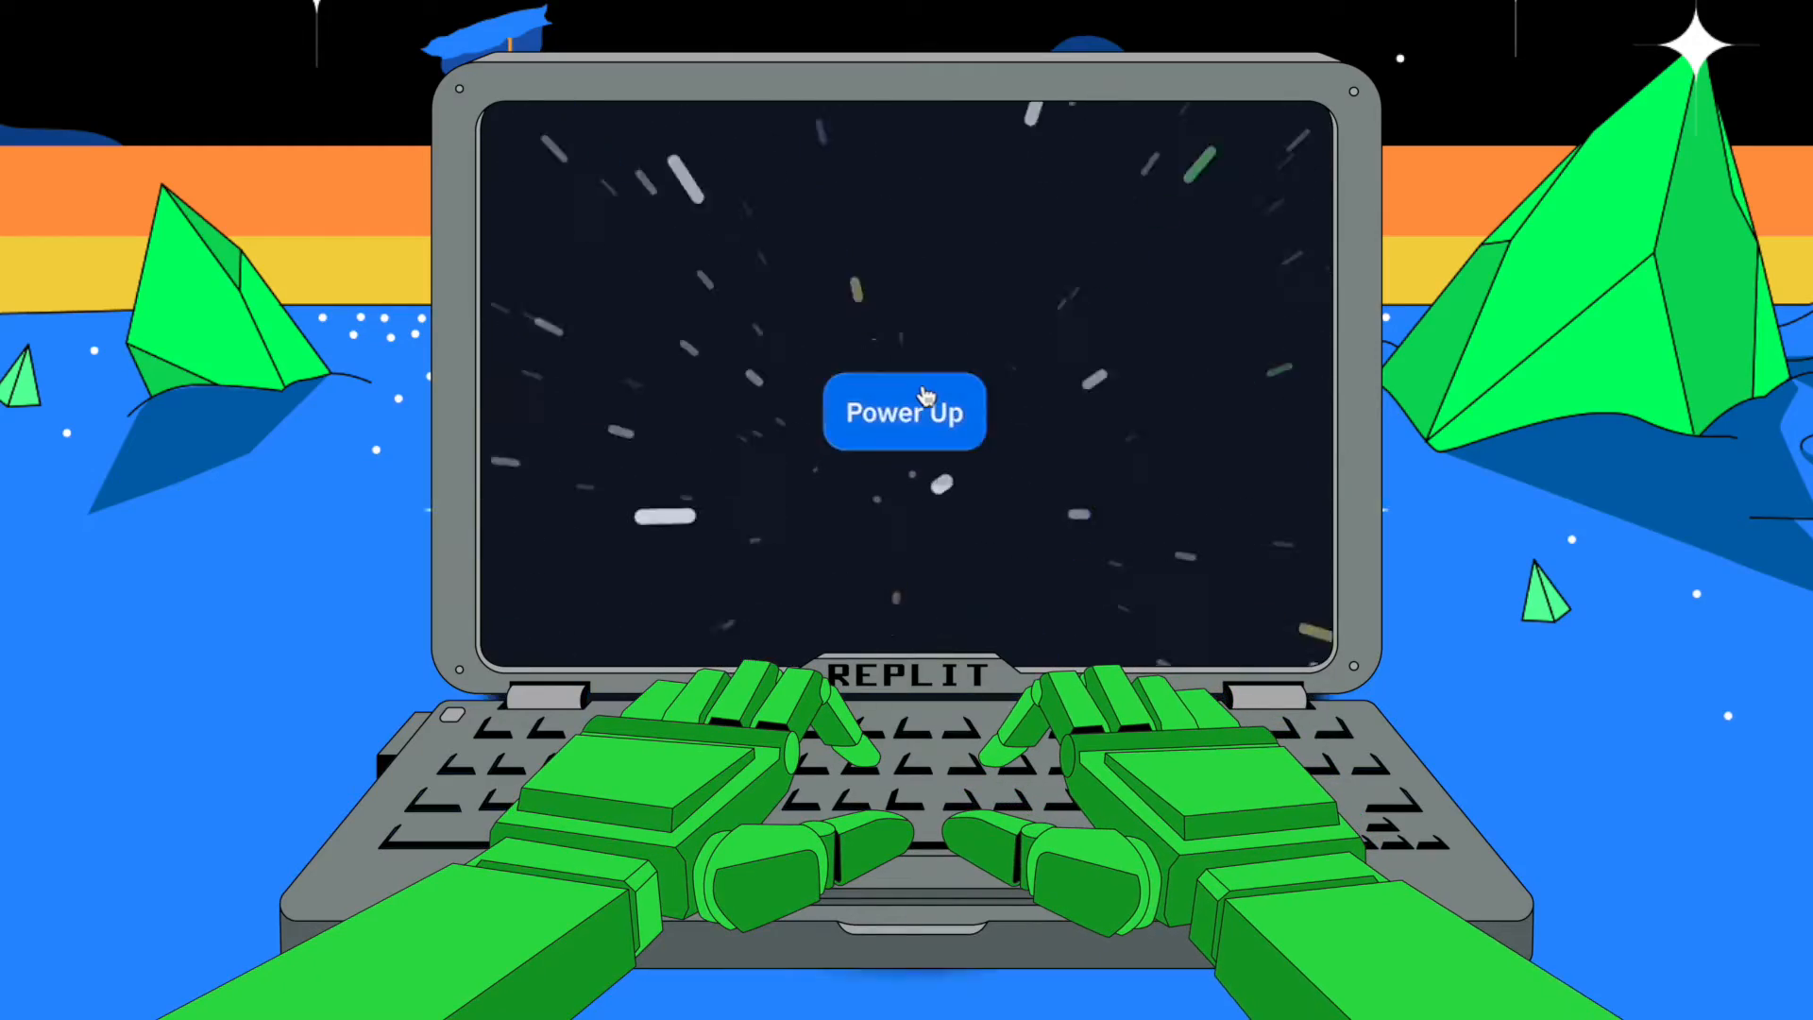
left_click(905, 411)
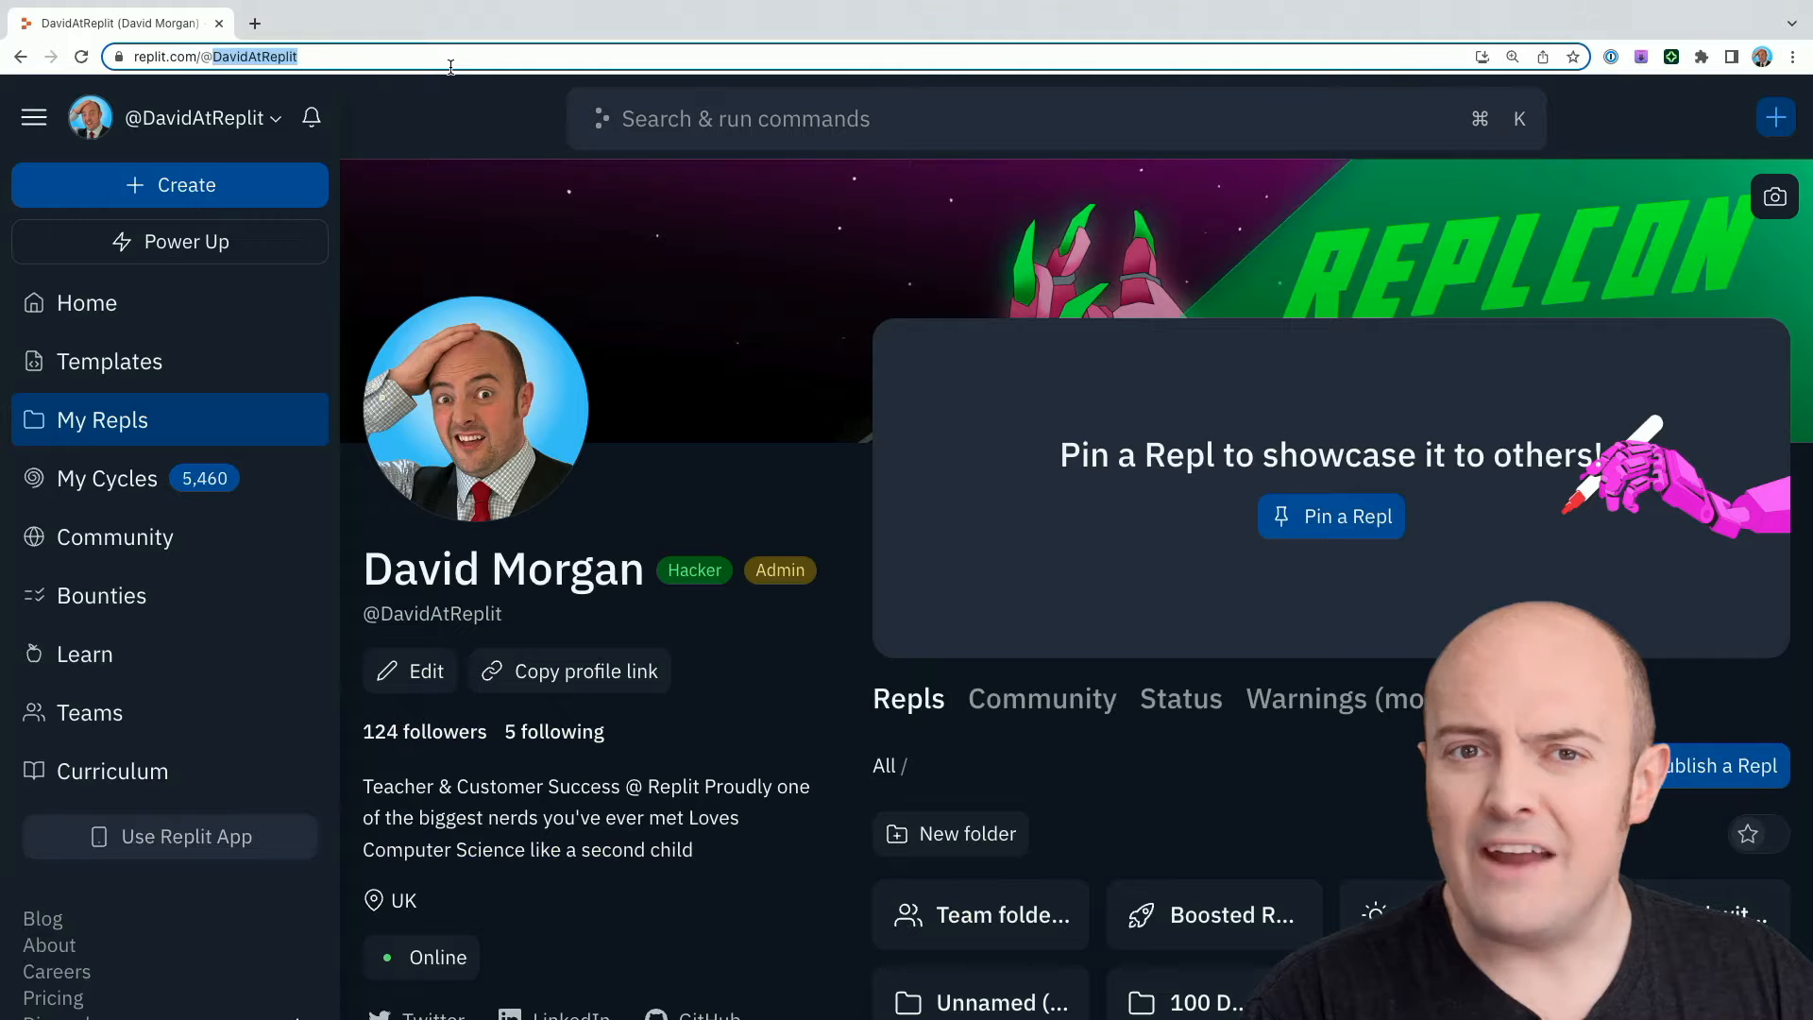
type("https://replit.com/@mrstrickla")
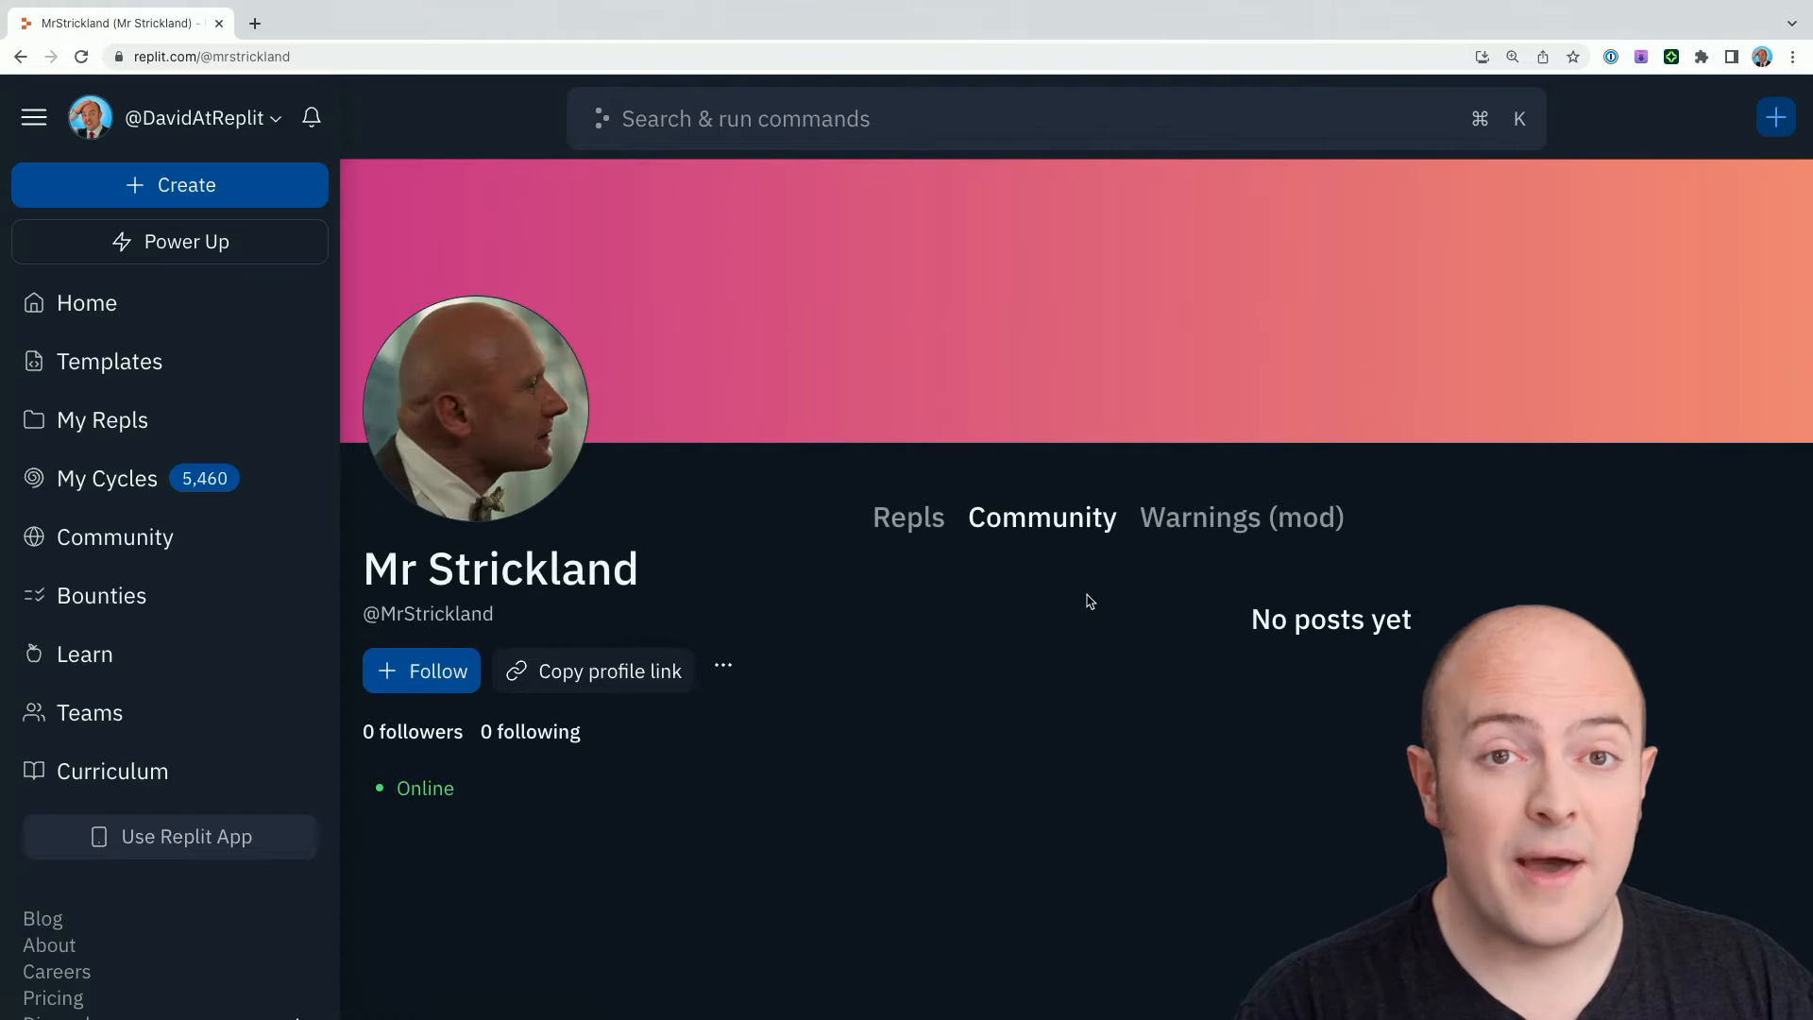
left_click(907, 517)
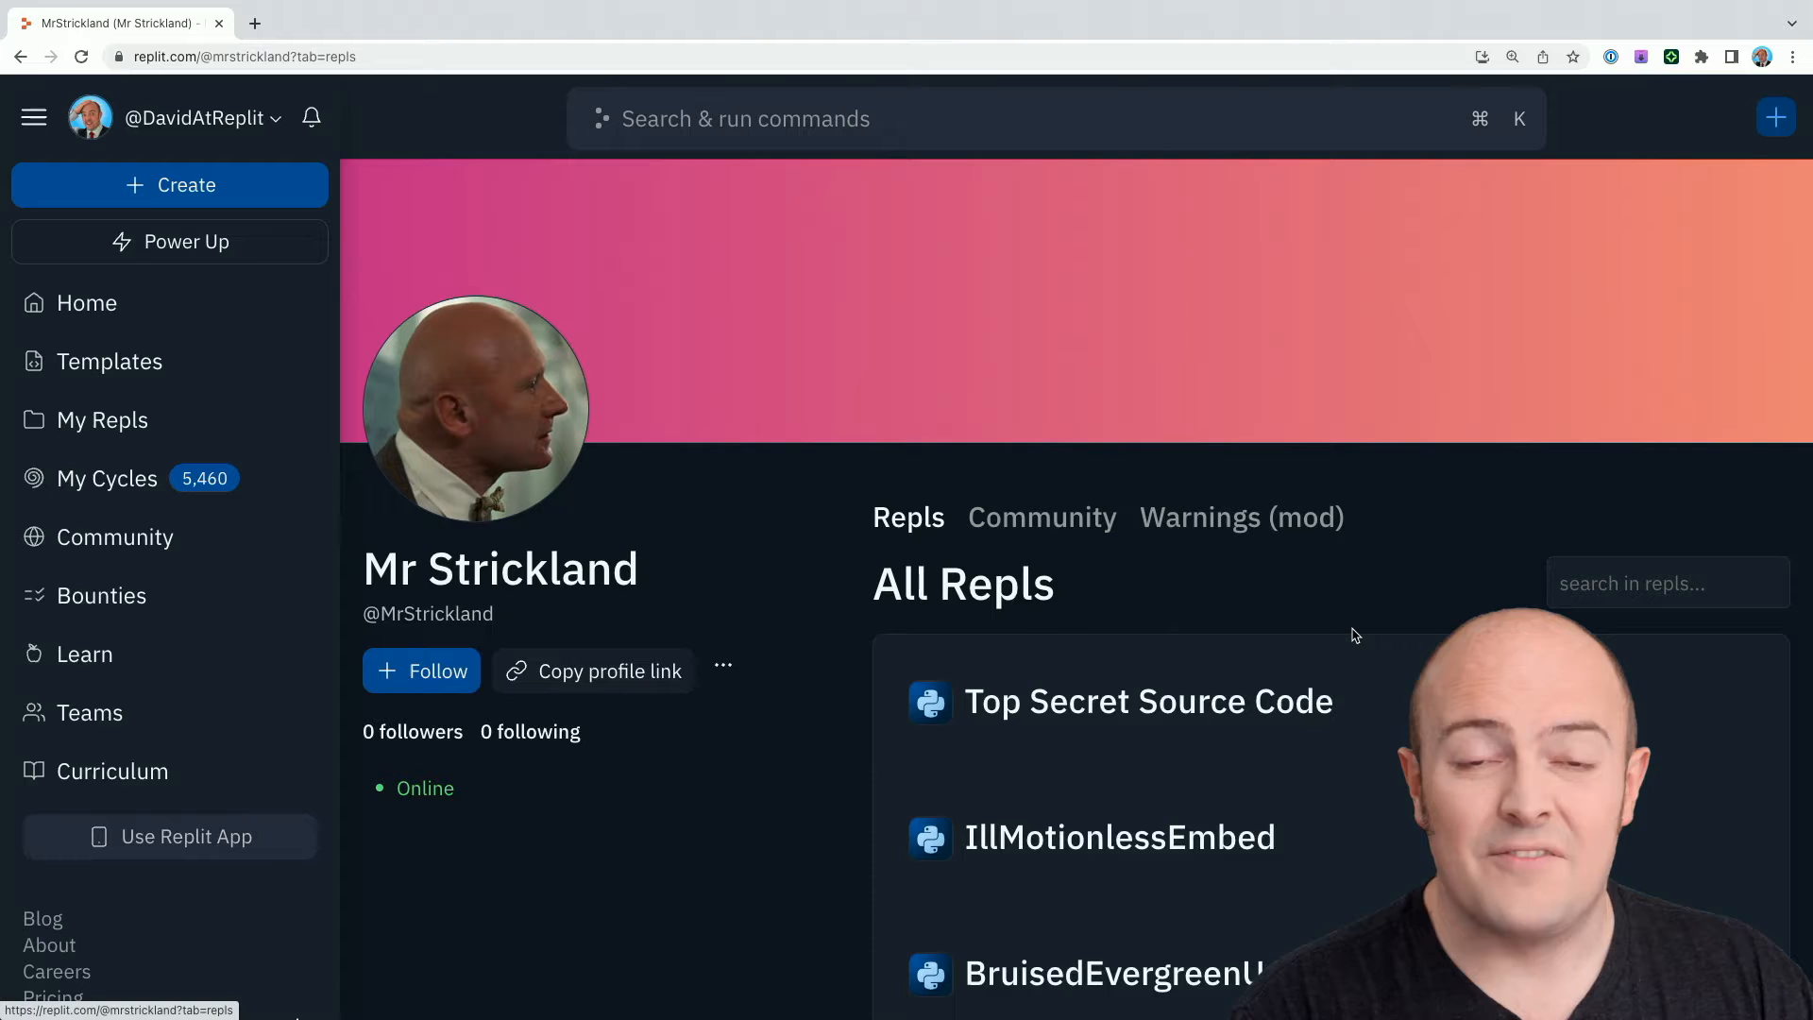
left_click(1148, 701)
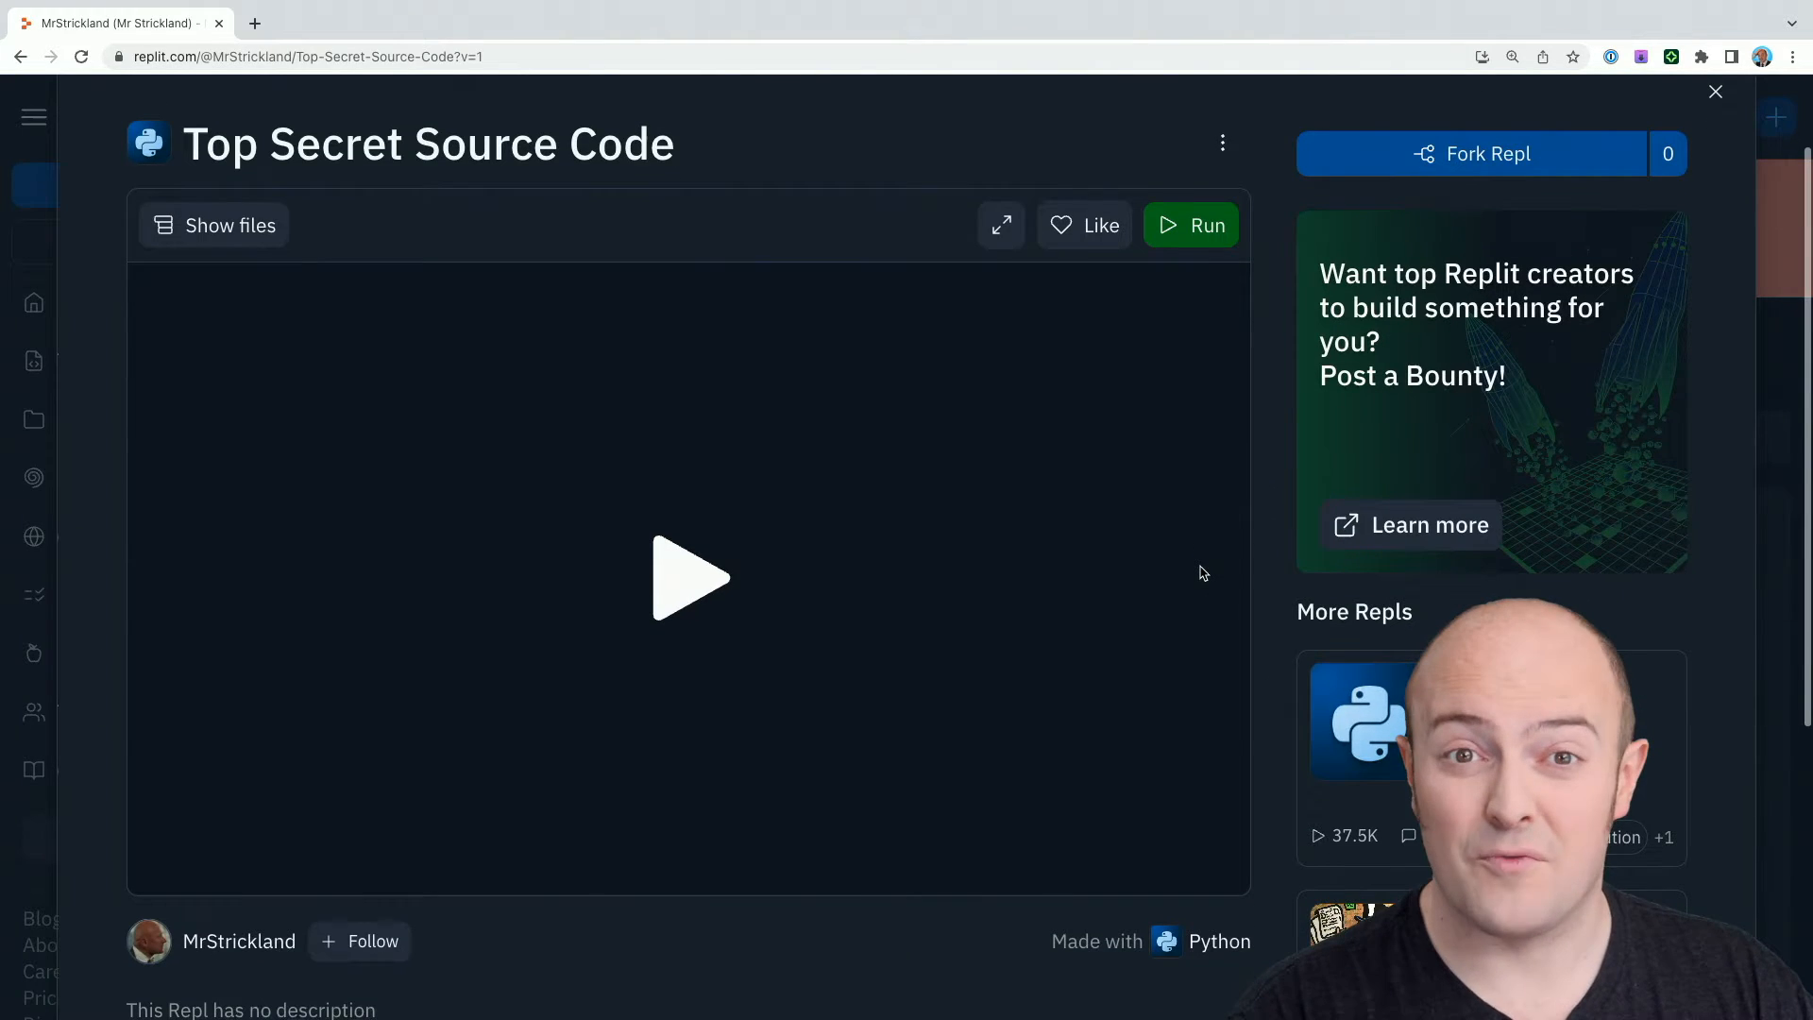
View main.py, then fork Top Secret Source Code with the default settings
left_click(213, 225)
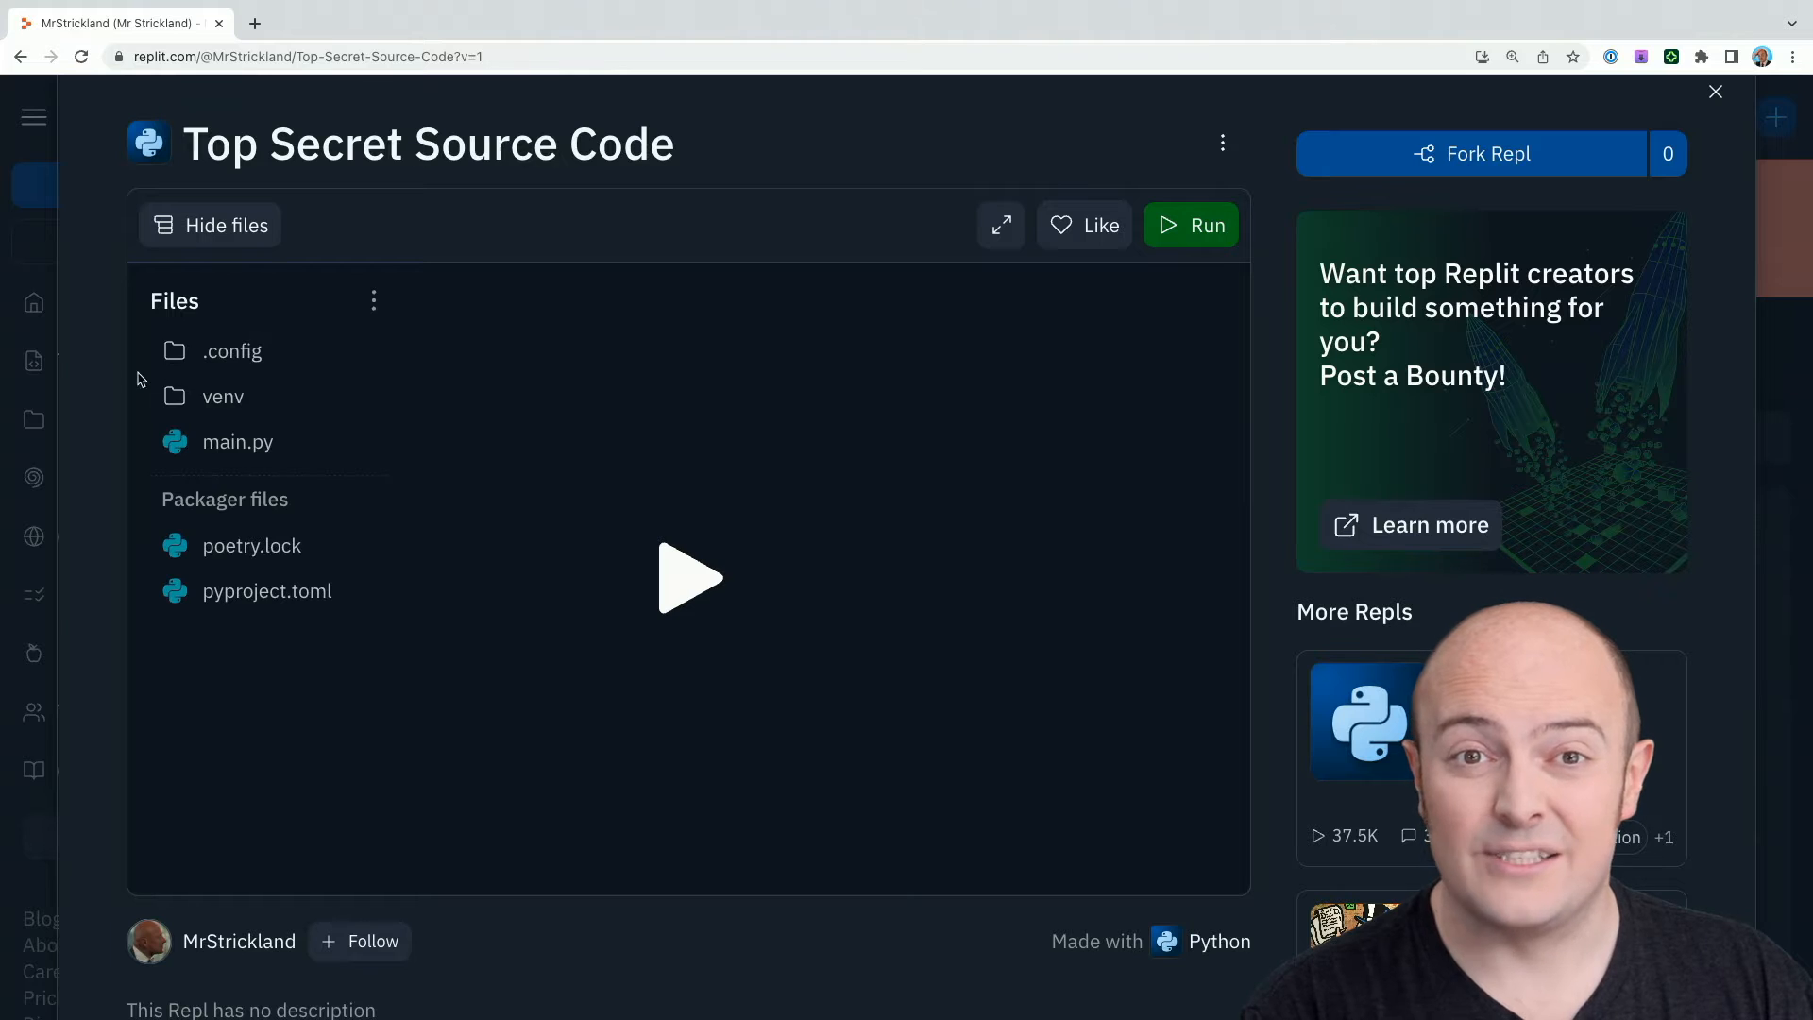
left_click(237, 442)
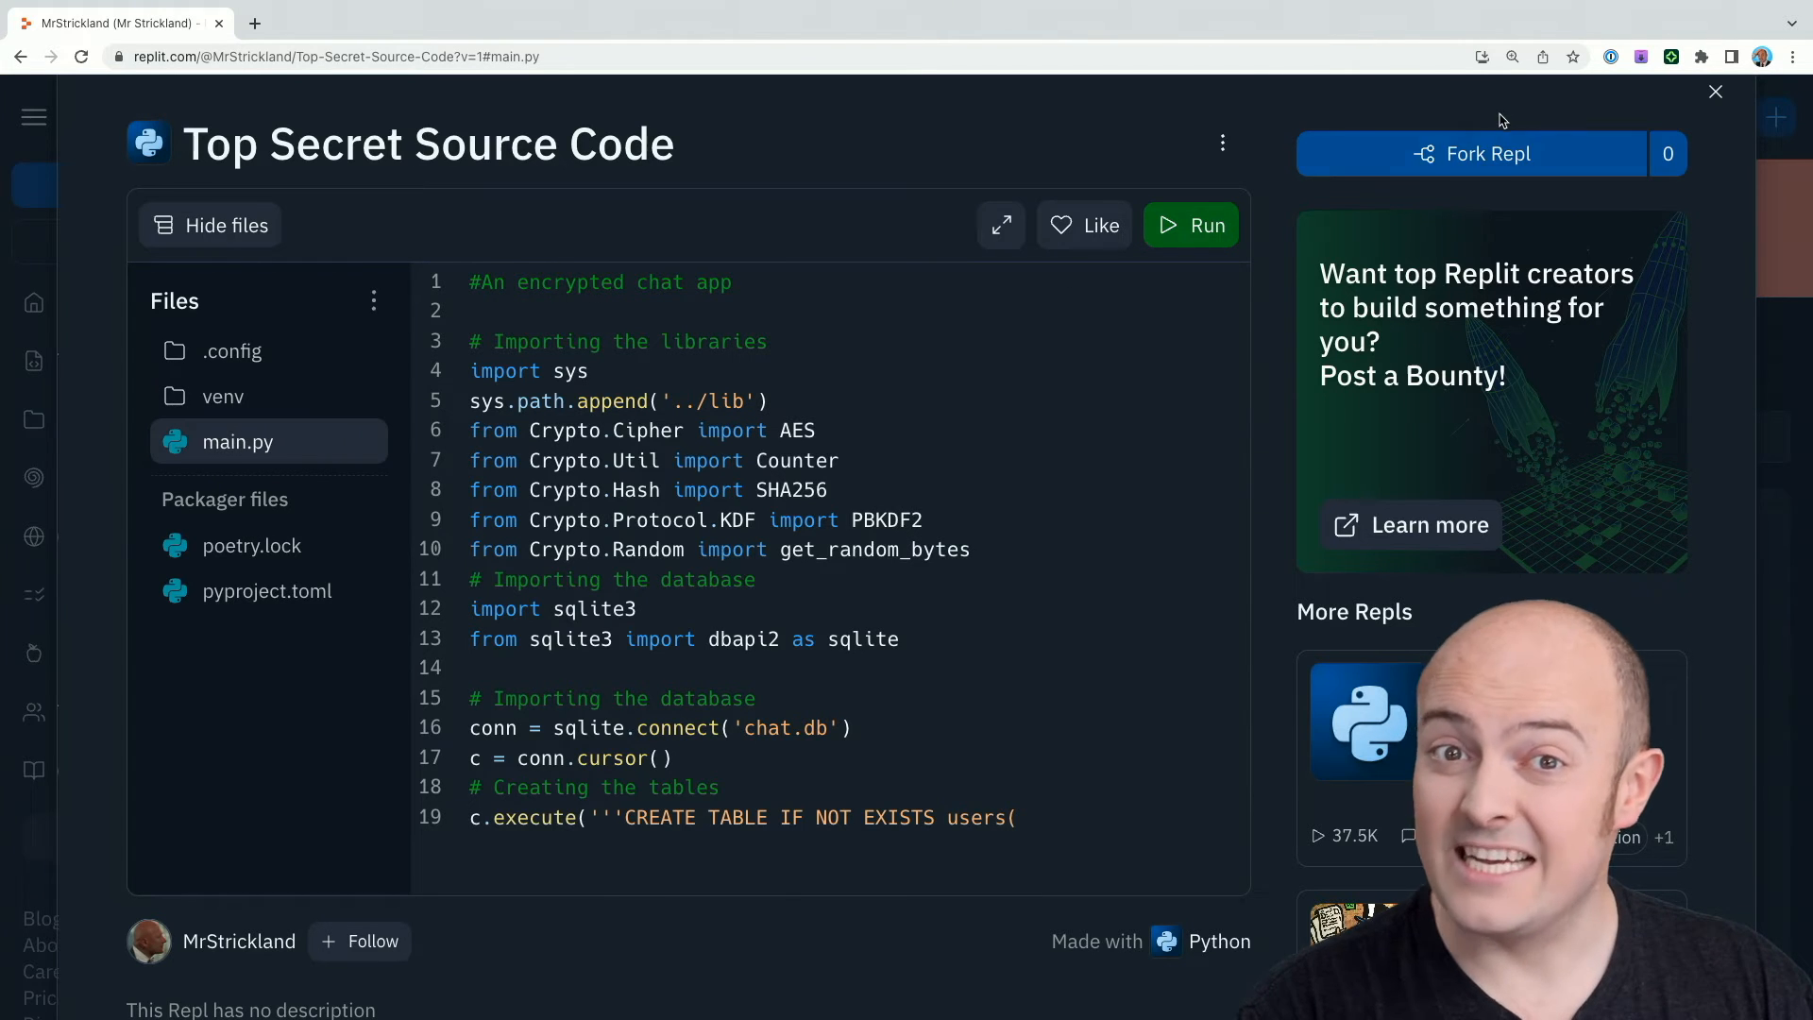
left_click(1487, 153)
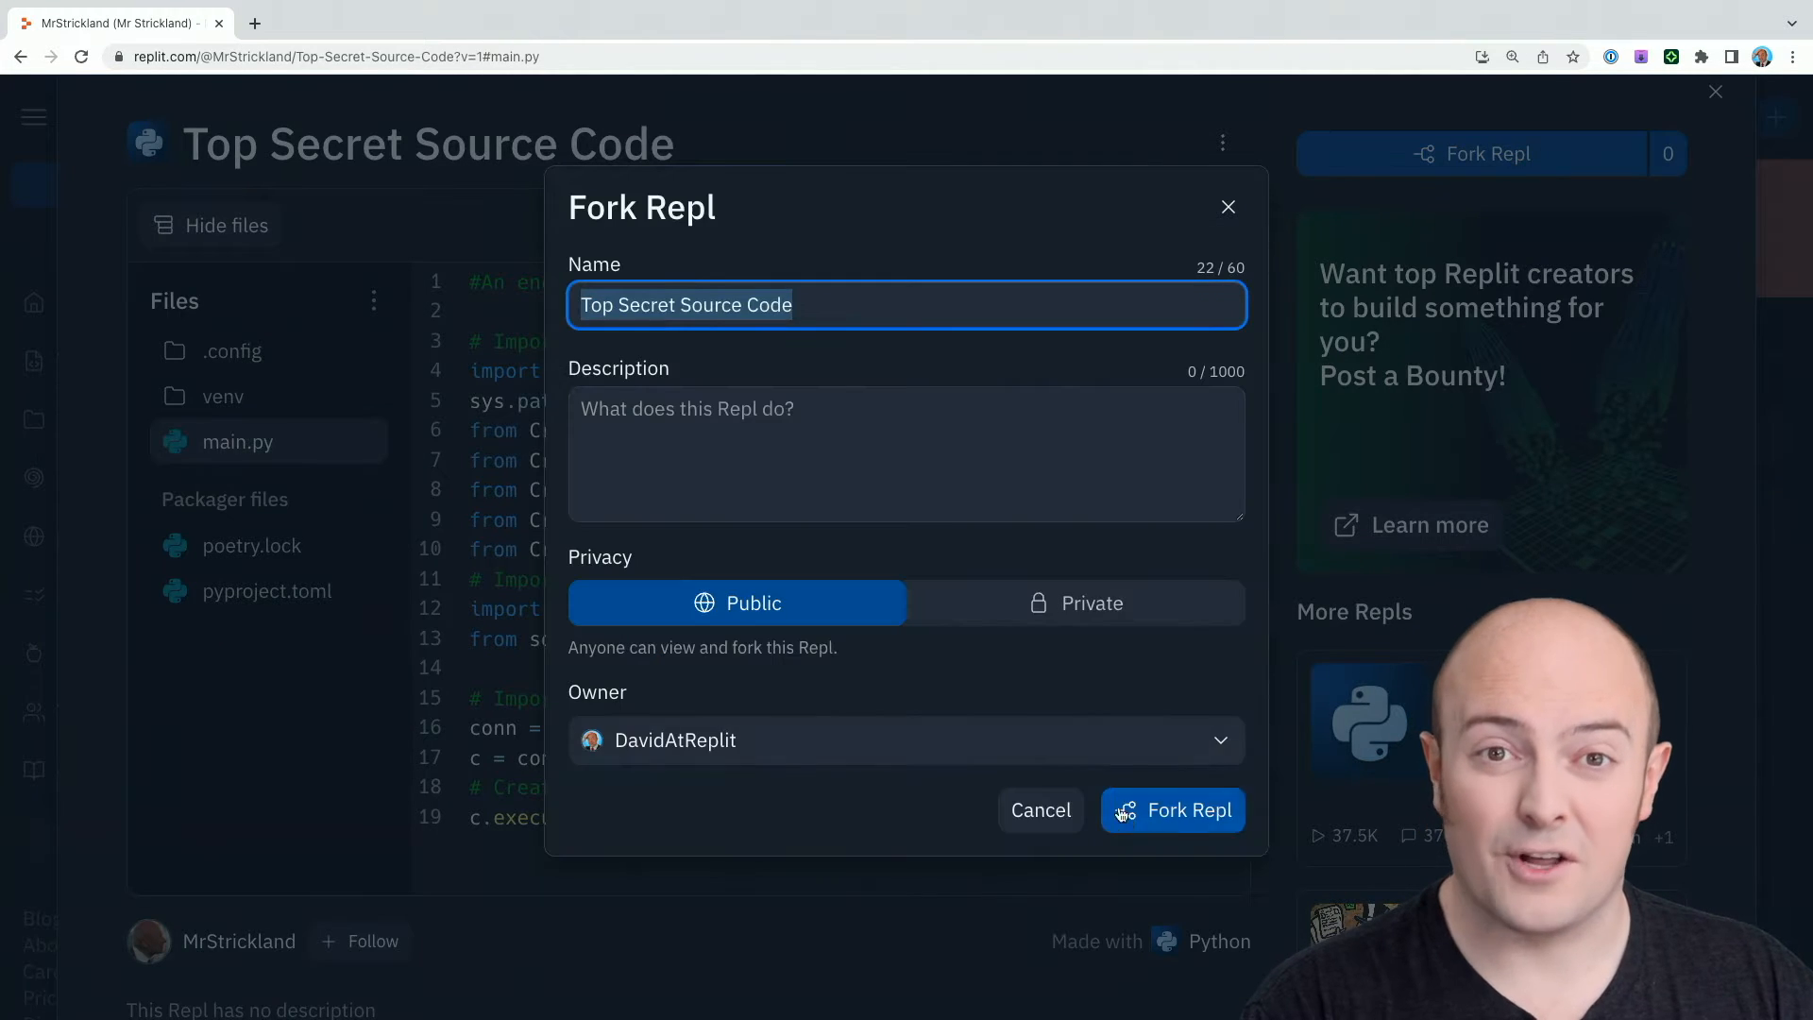
left_click(1171, 809)
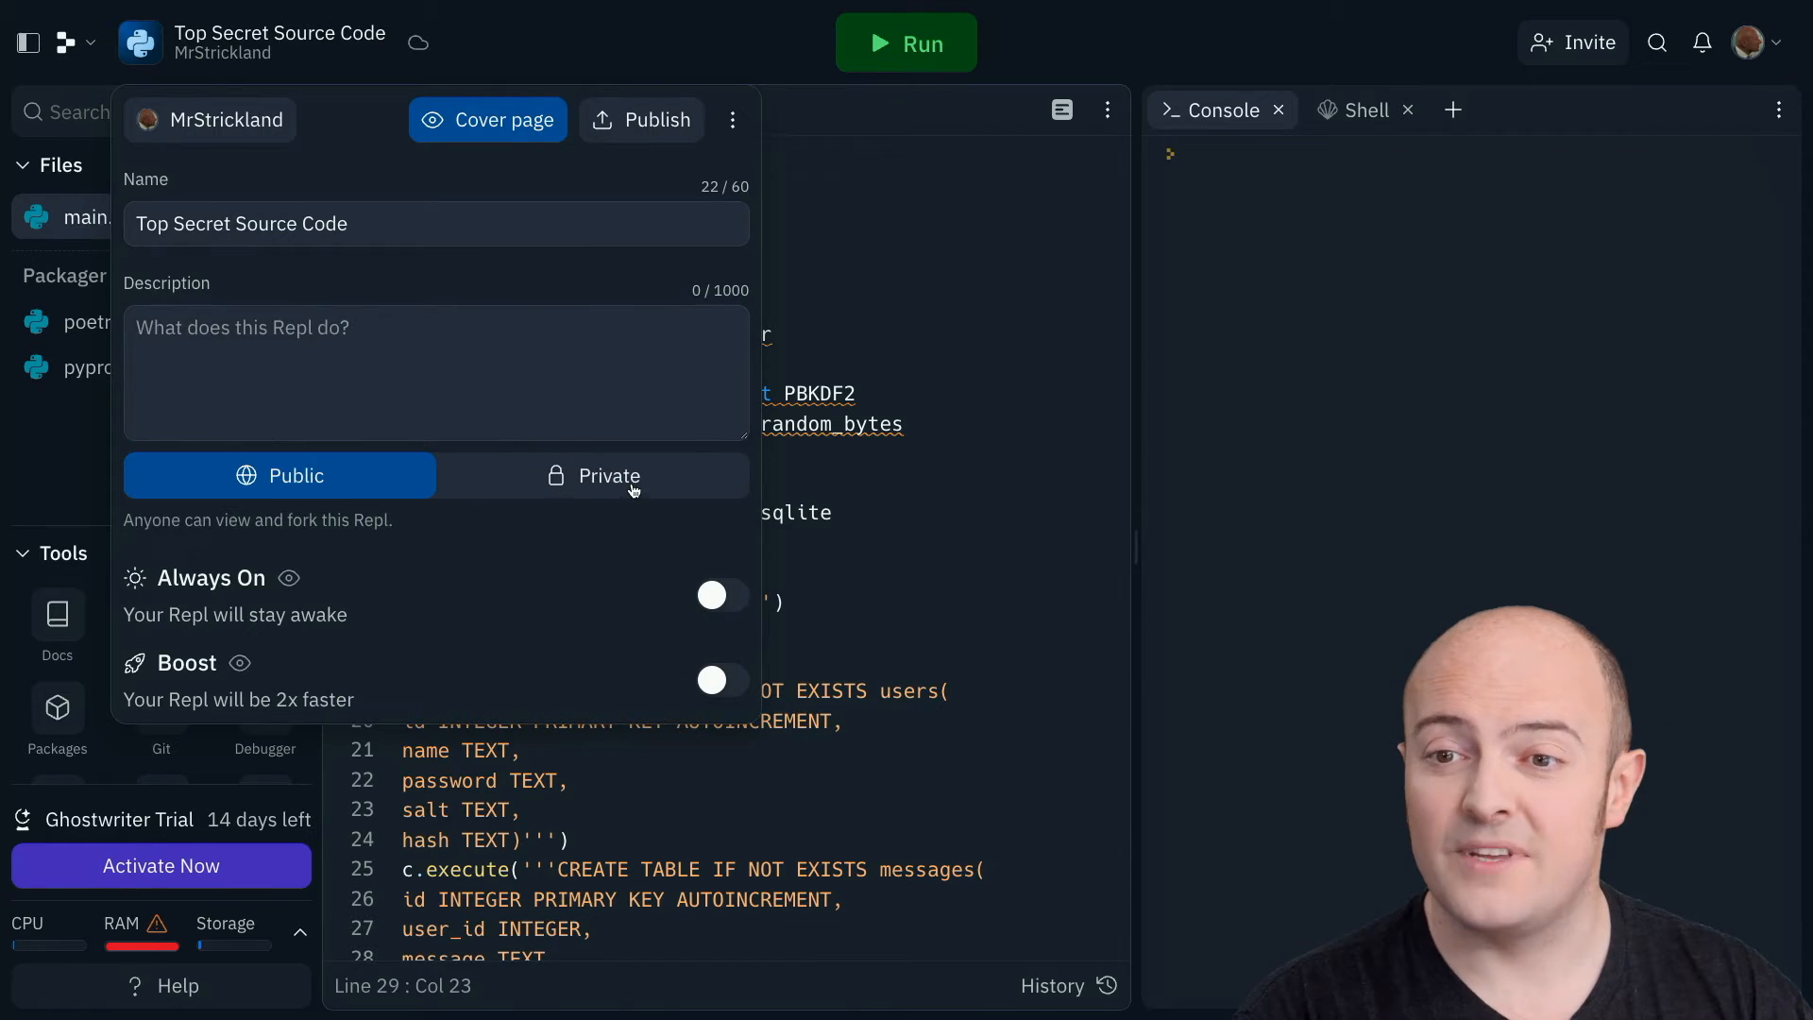
Set the forked repl to Private, paying 150 Cycles/month, and close the panels
left_click(593, 475)
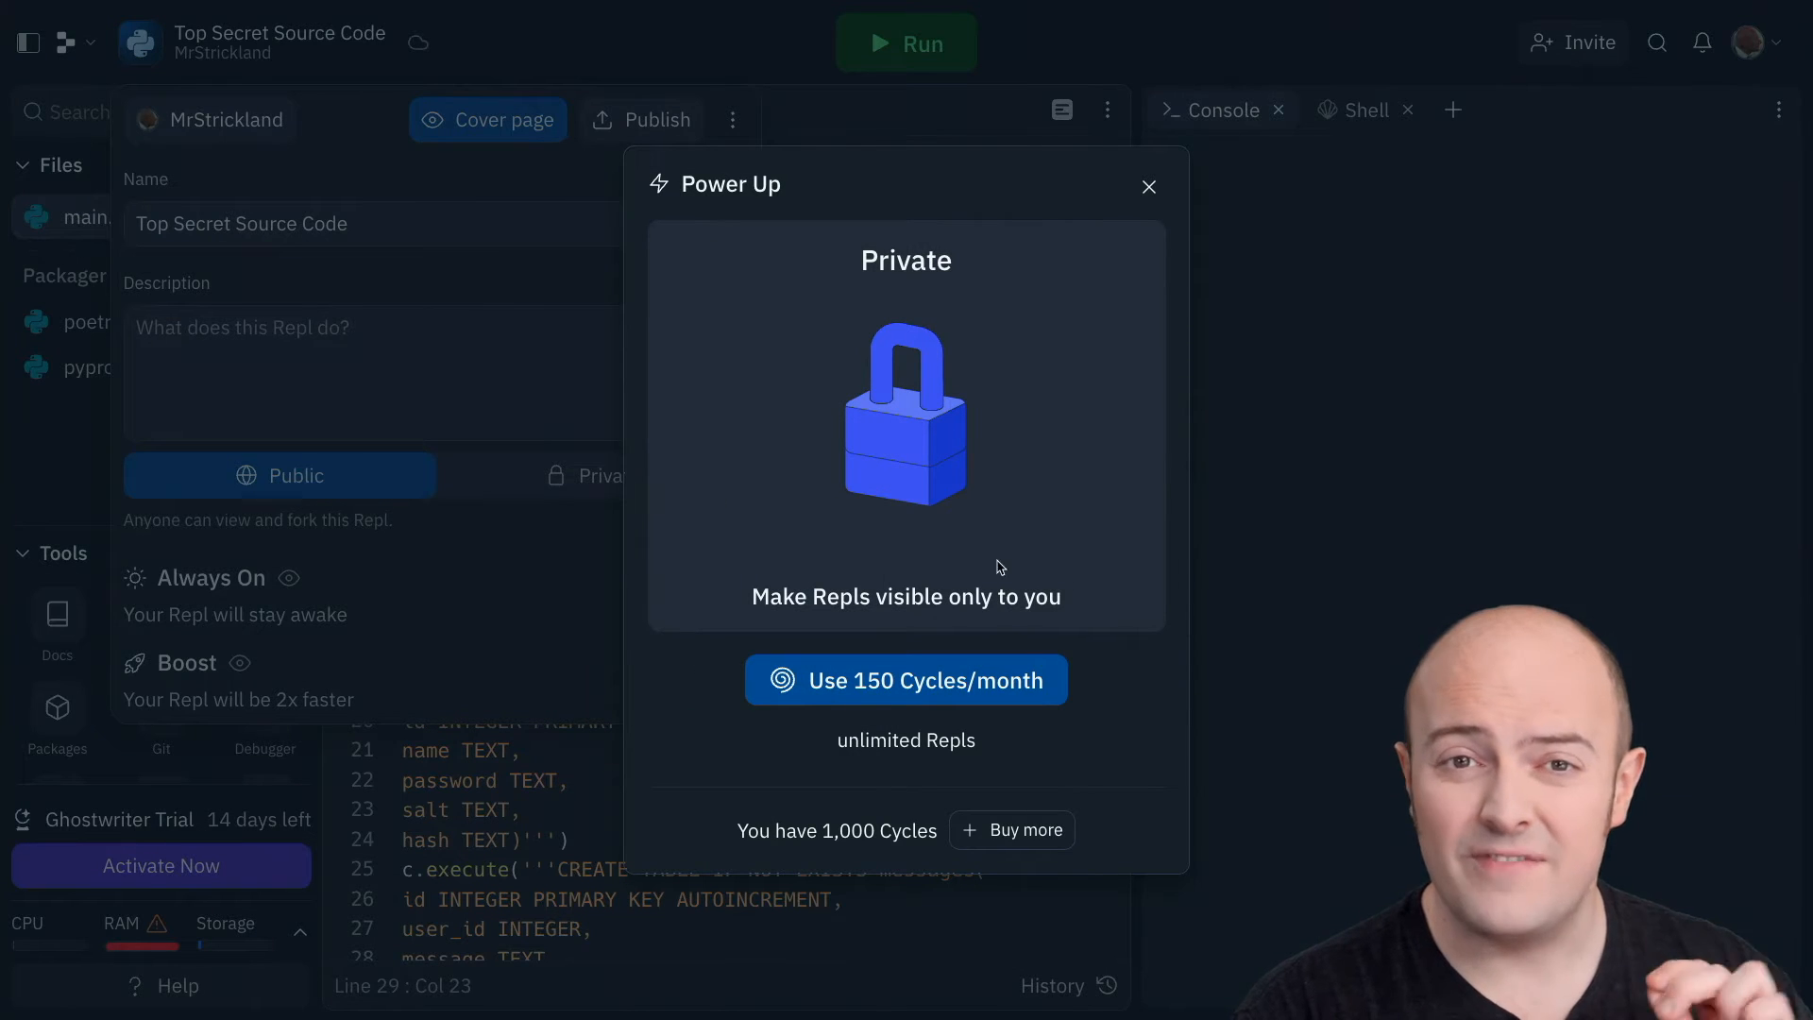
mouse_move(1093, 617)
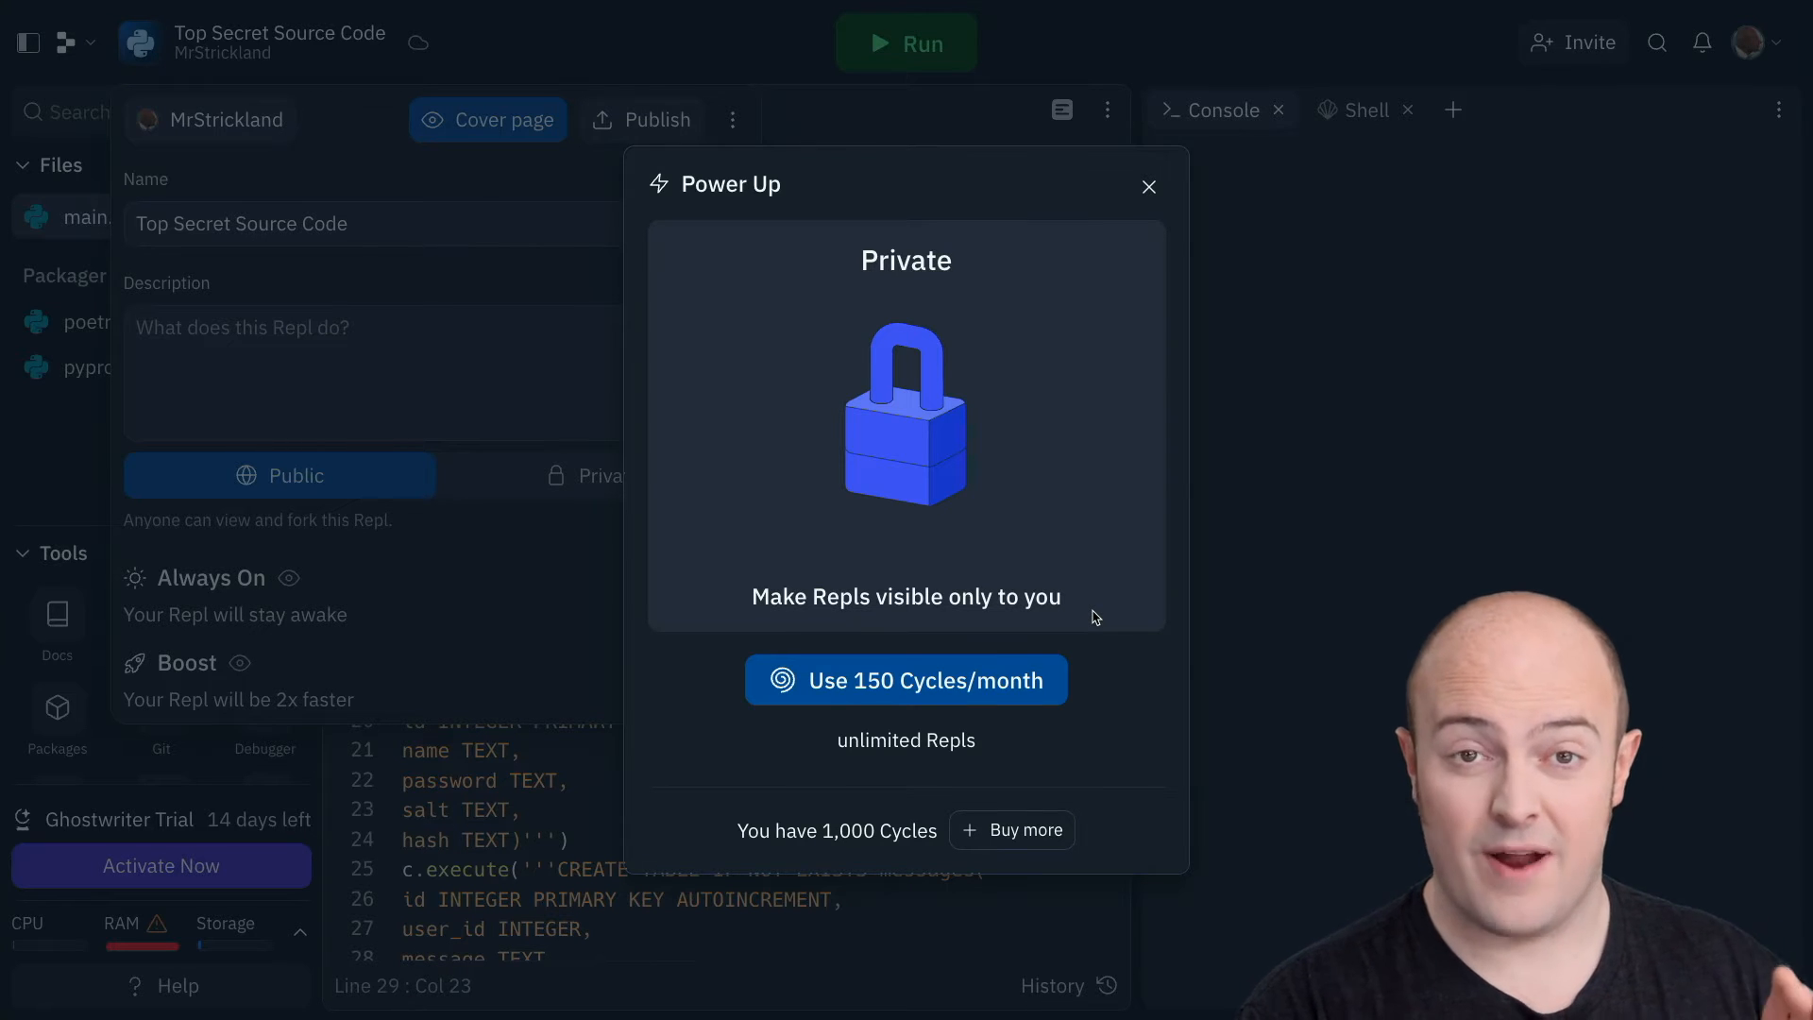
mouse_move(1017, 689)
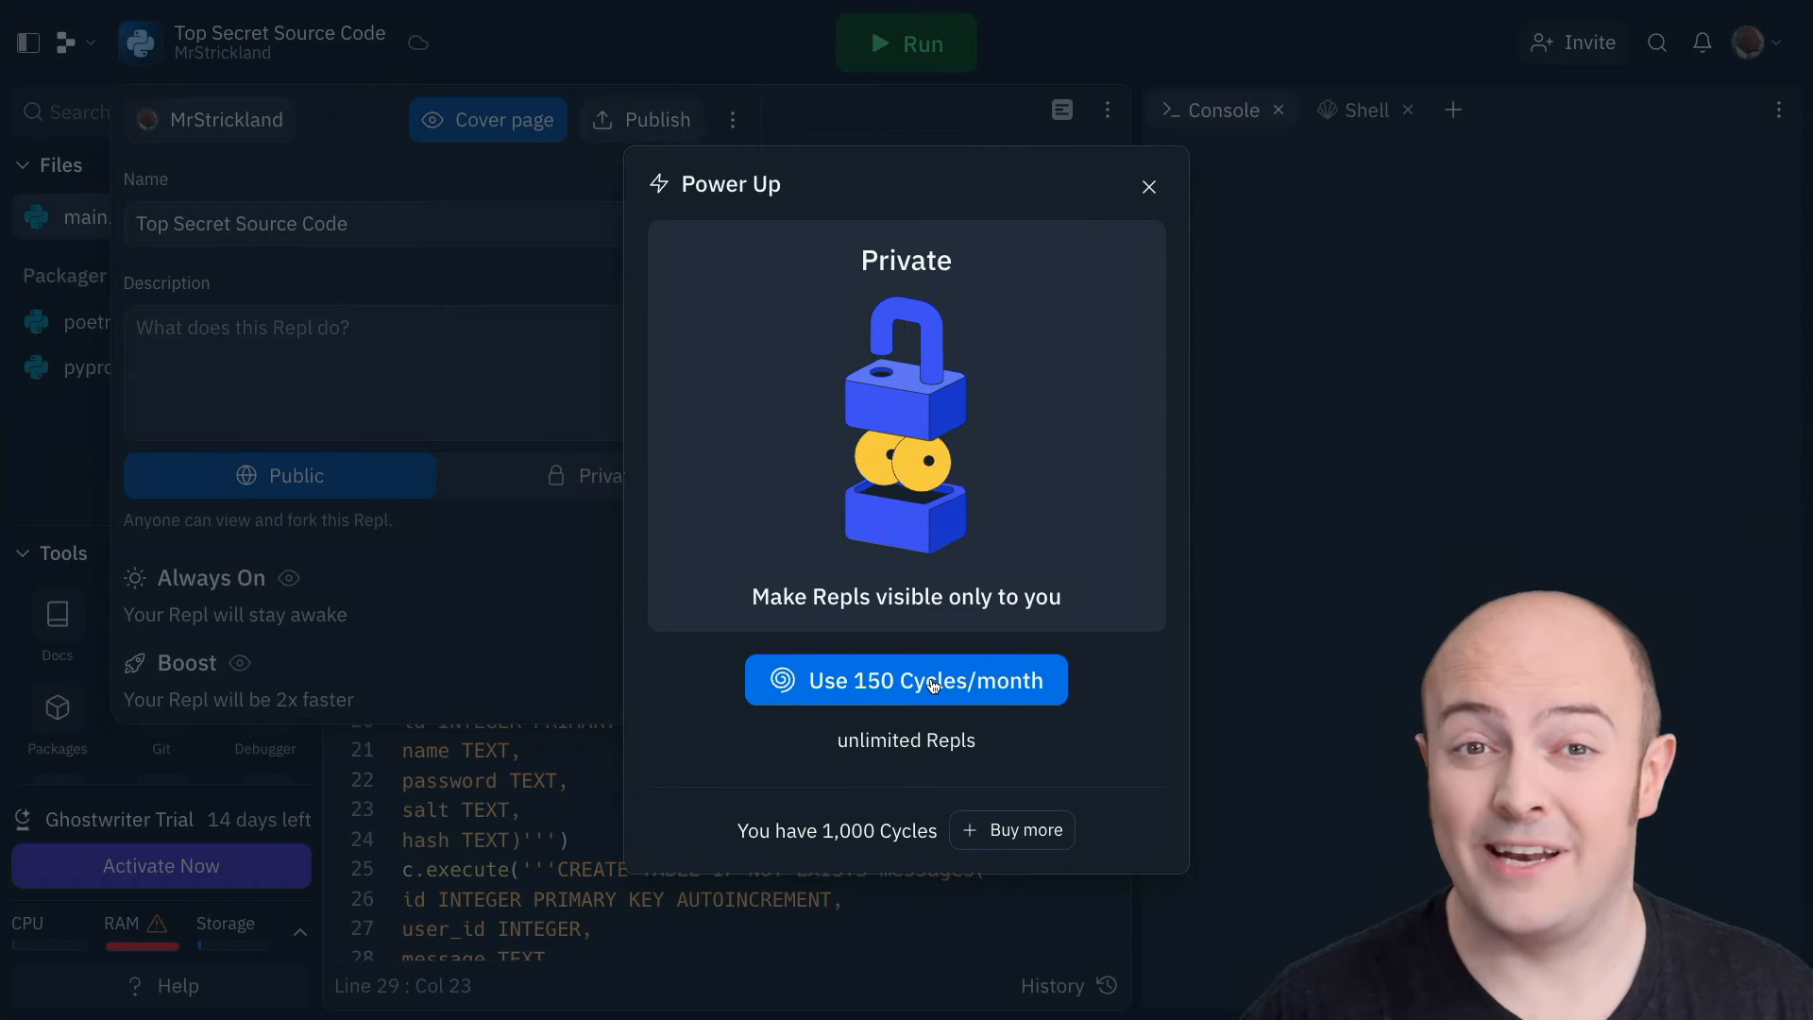
left_click(906, 680)
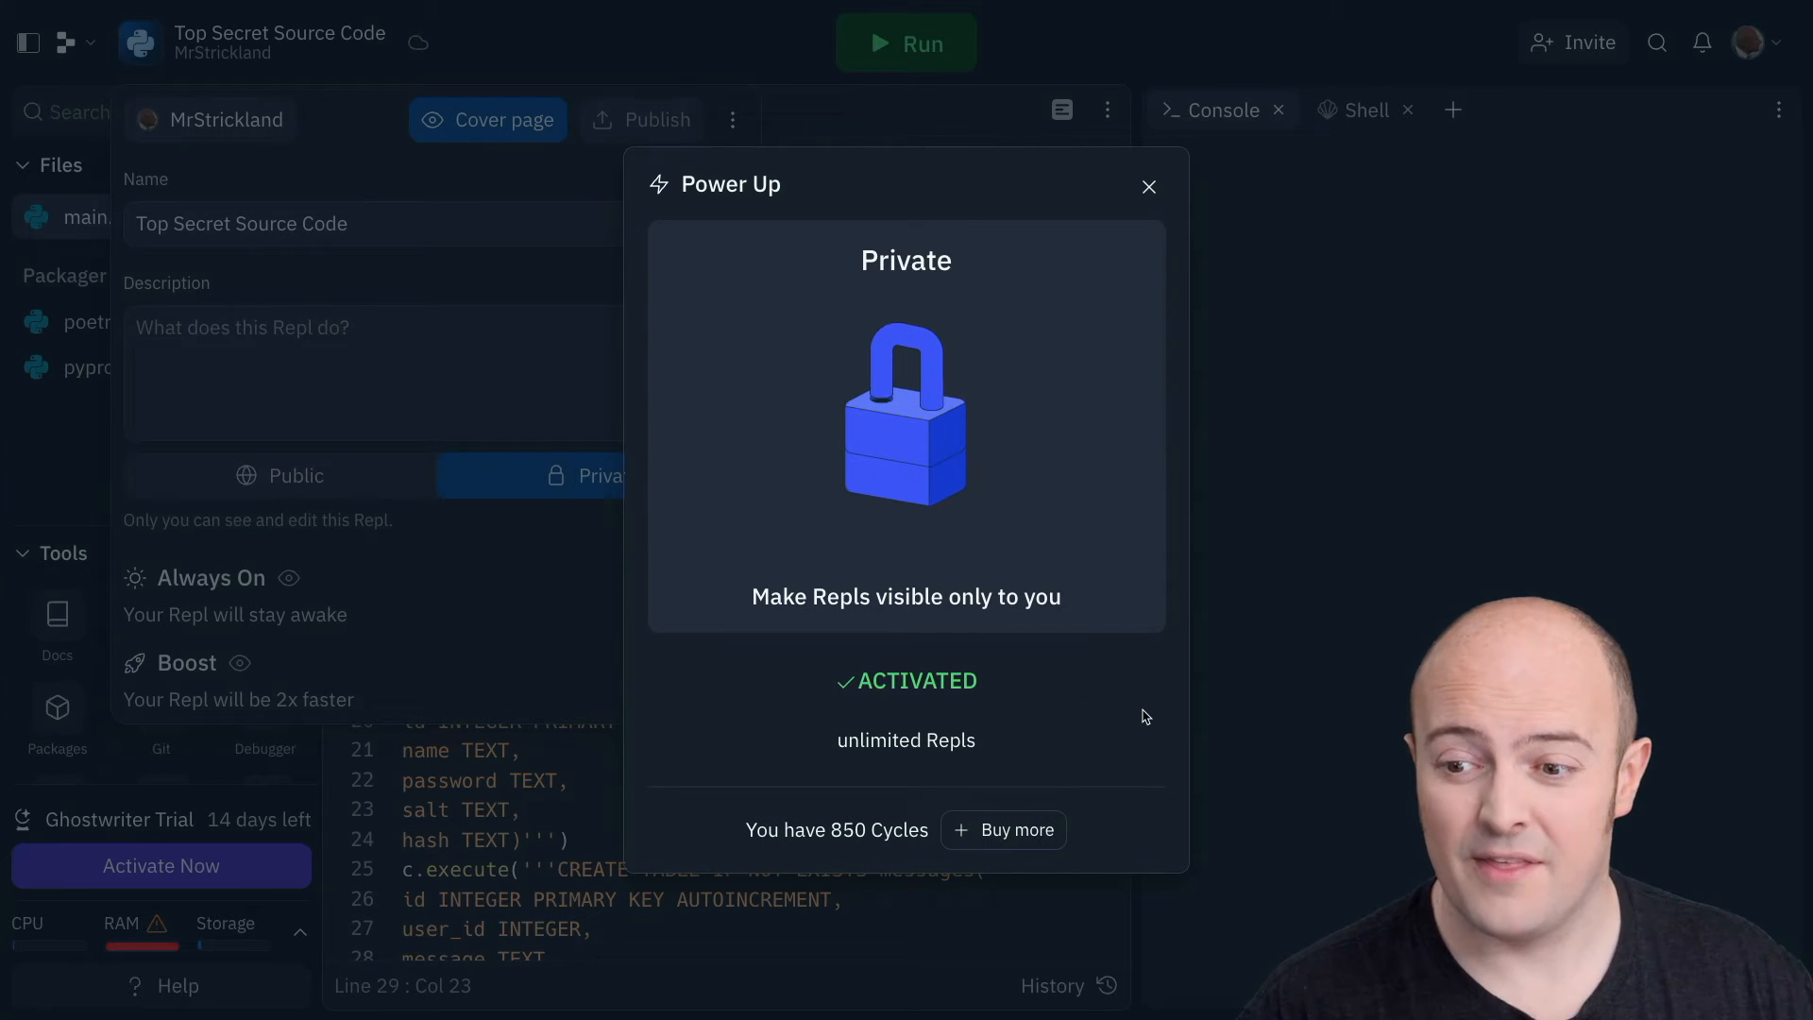
left_click(1149, 186)
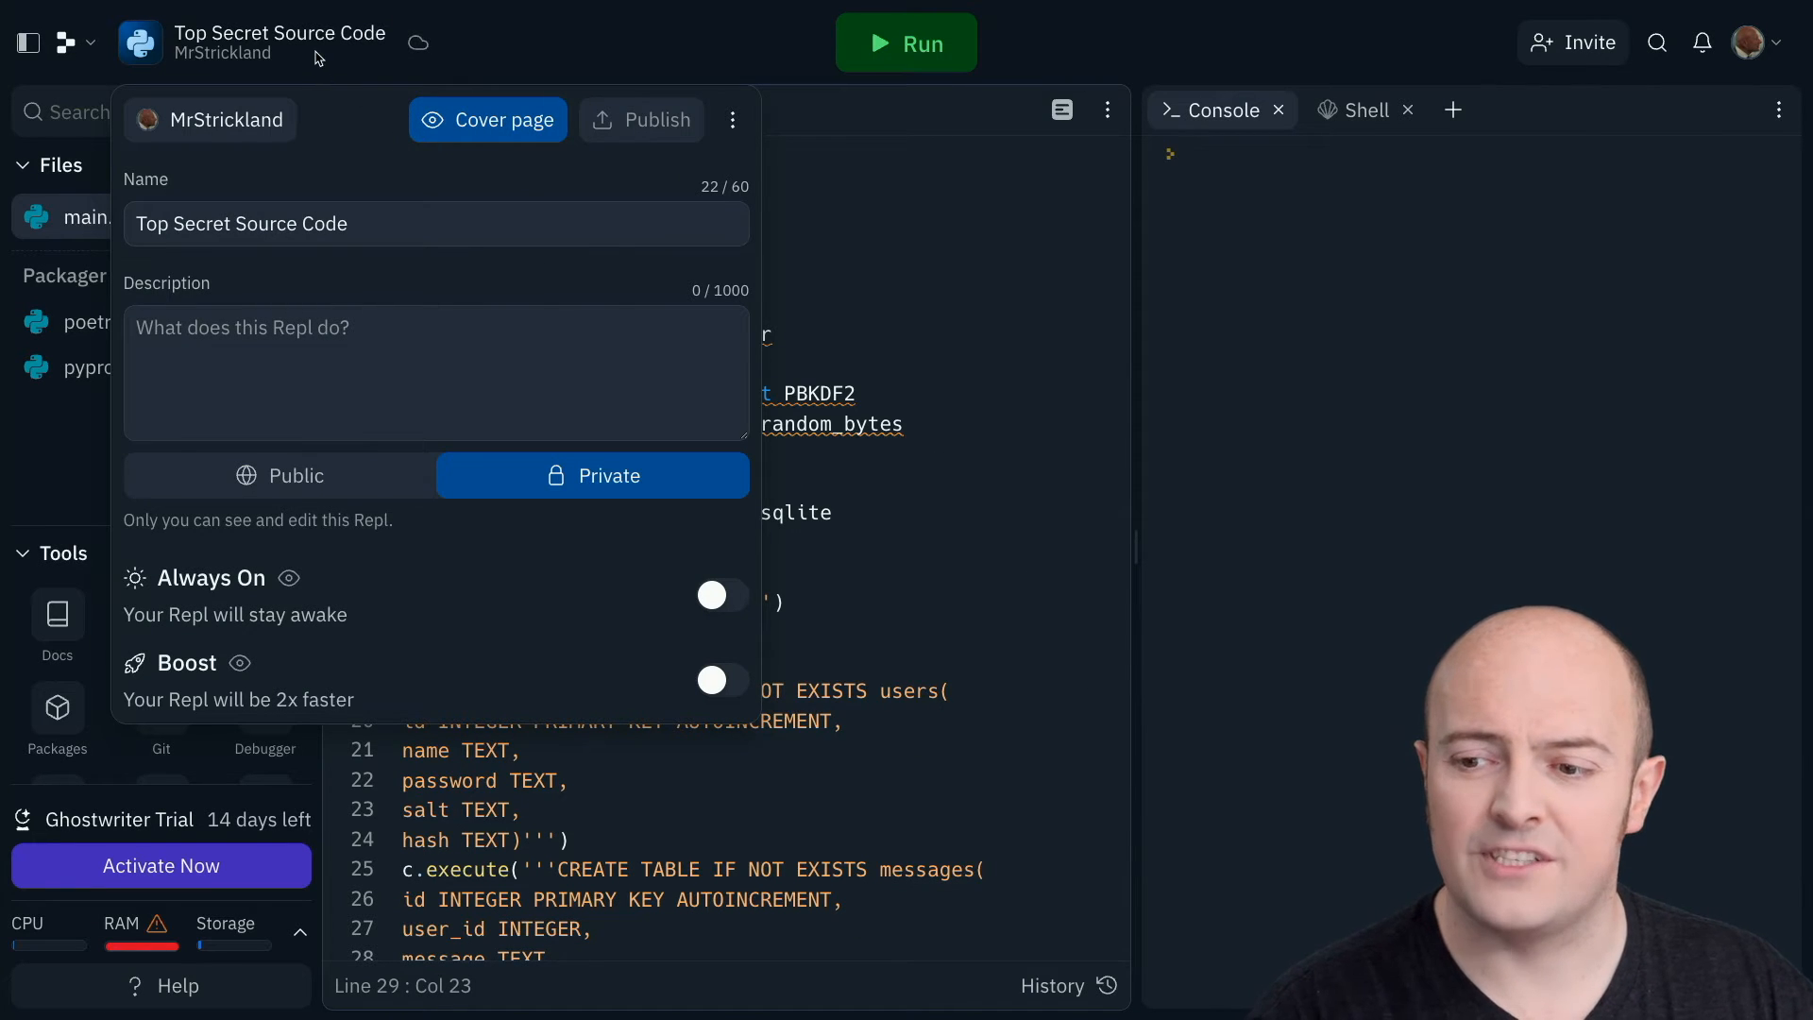
left_click(220, 119)
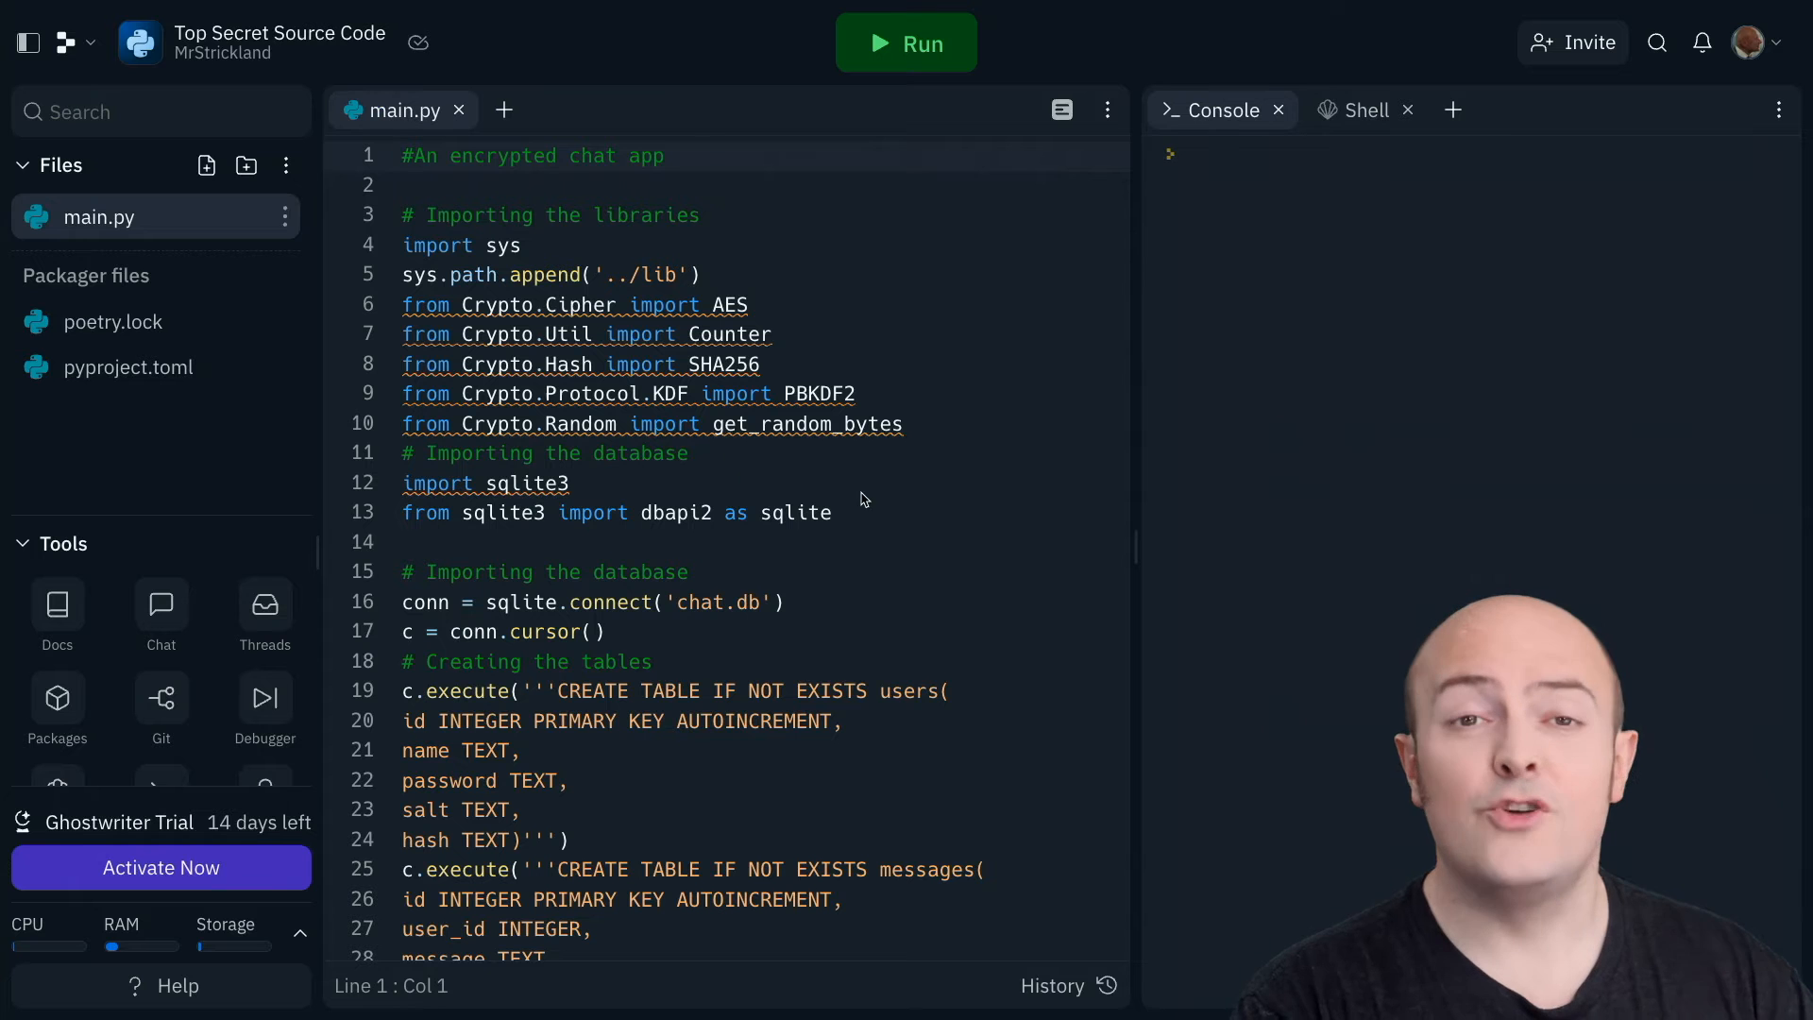
Invite user 'davidatreplit' as a collaborator on the repl
left_click(567, 482)
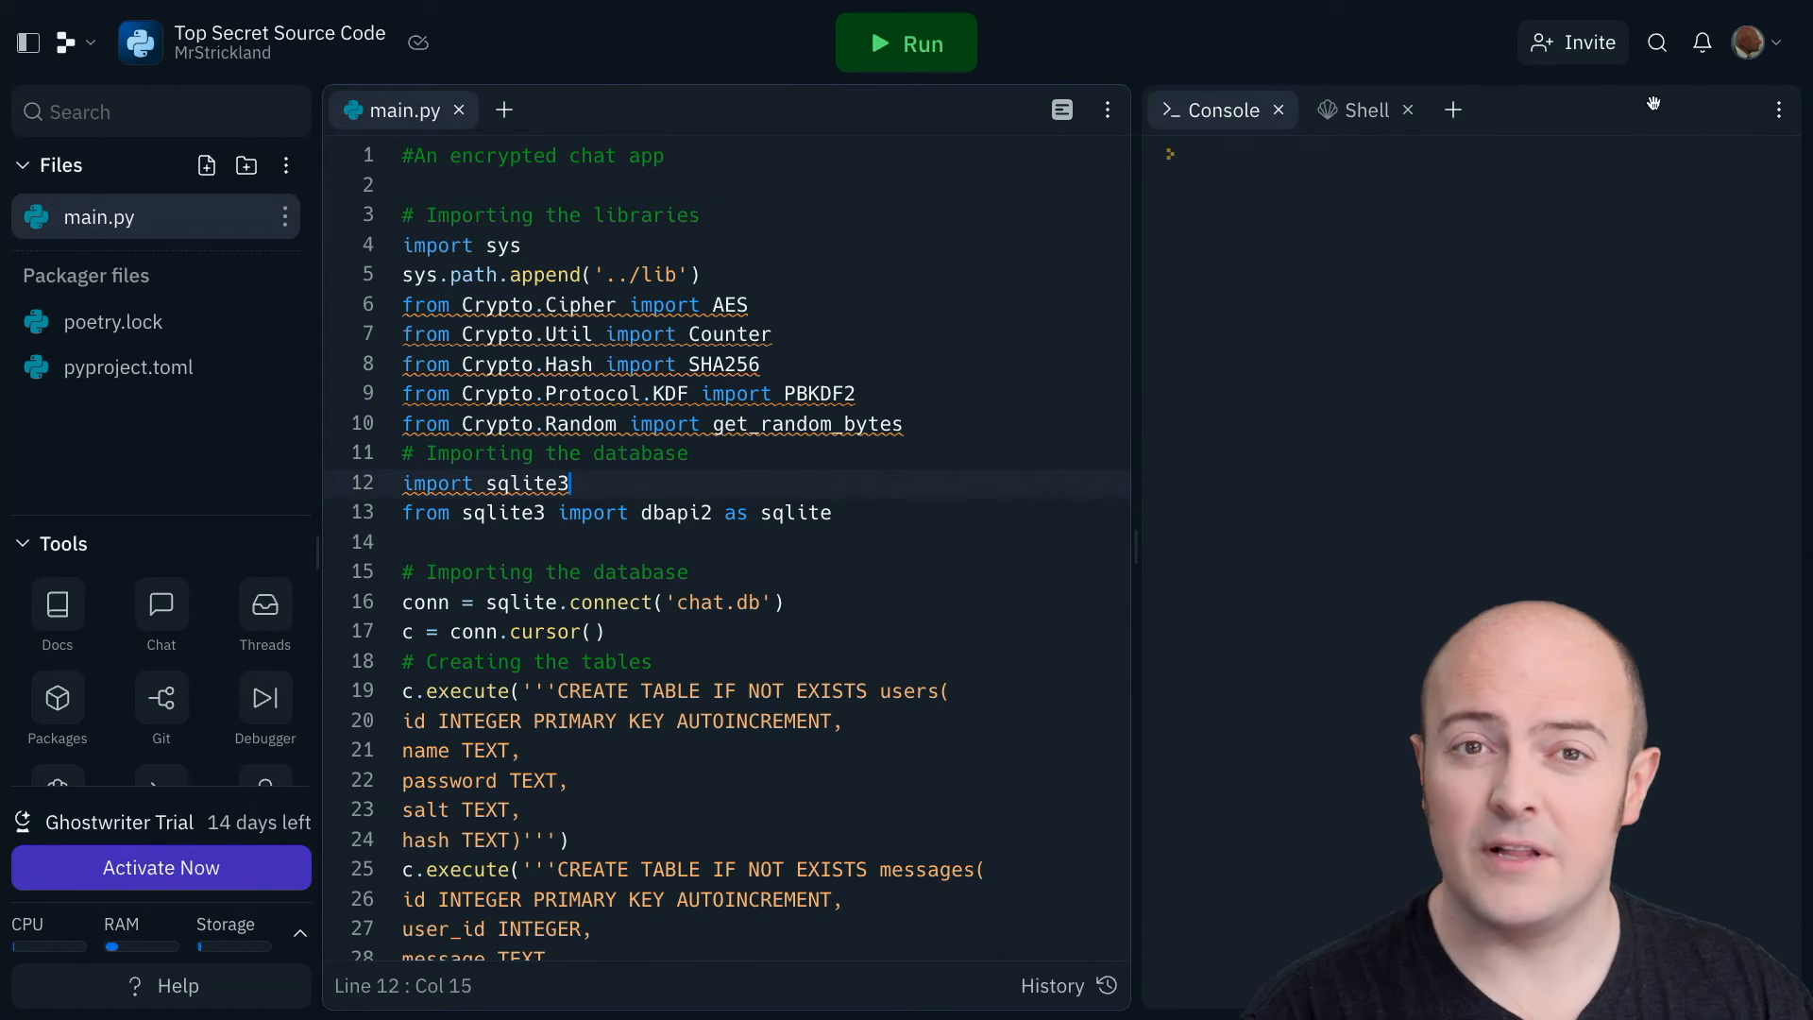
left_click(1572, 42)
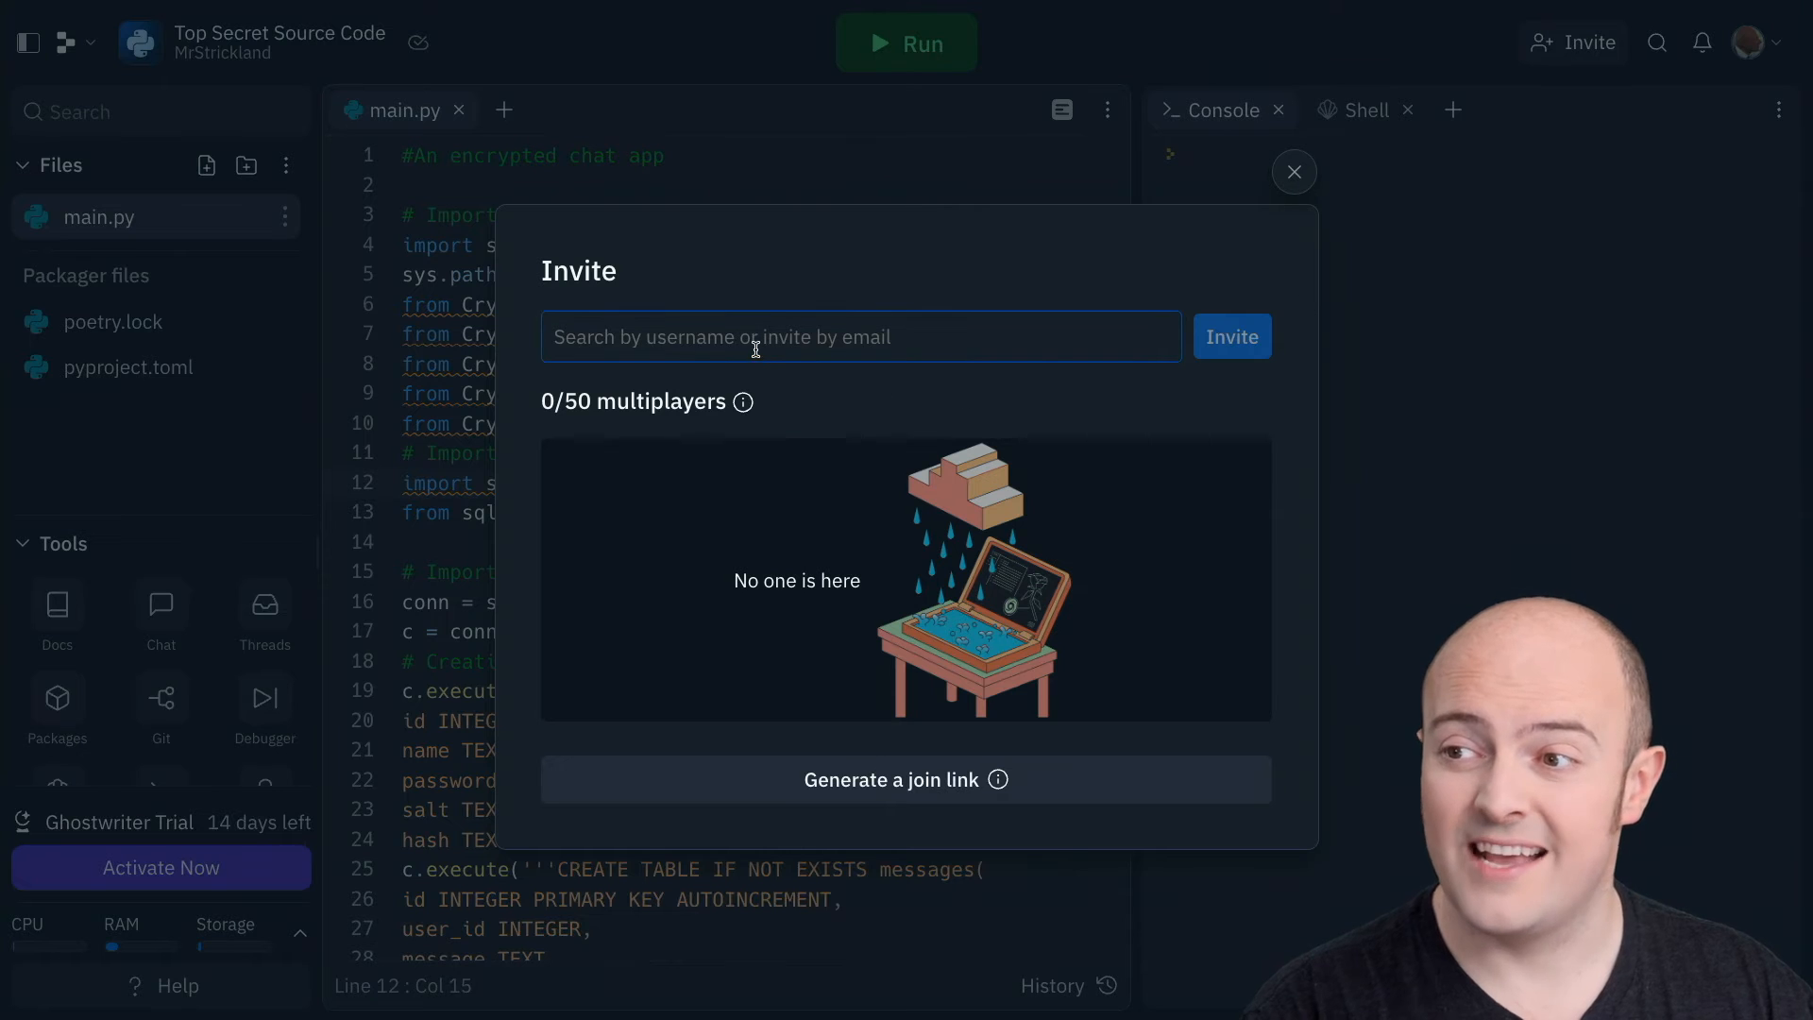
type("davida")
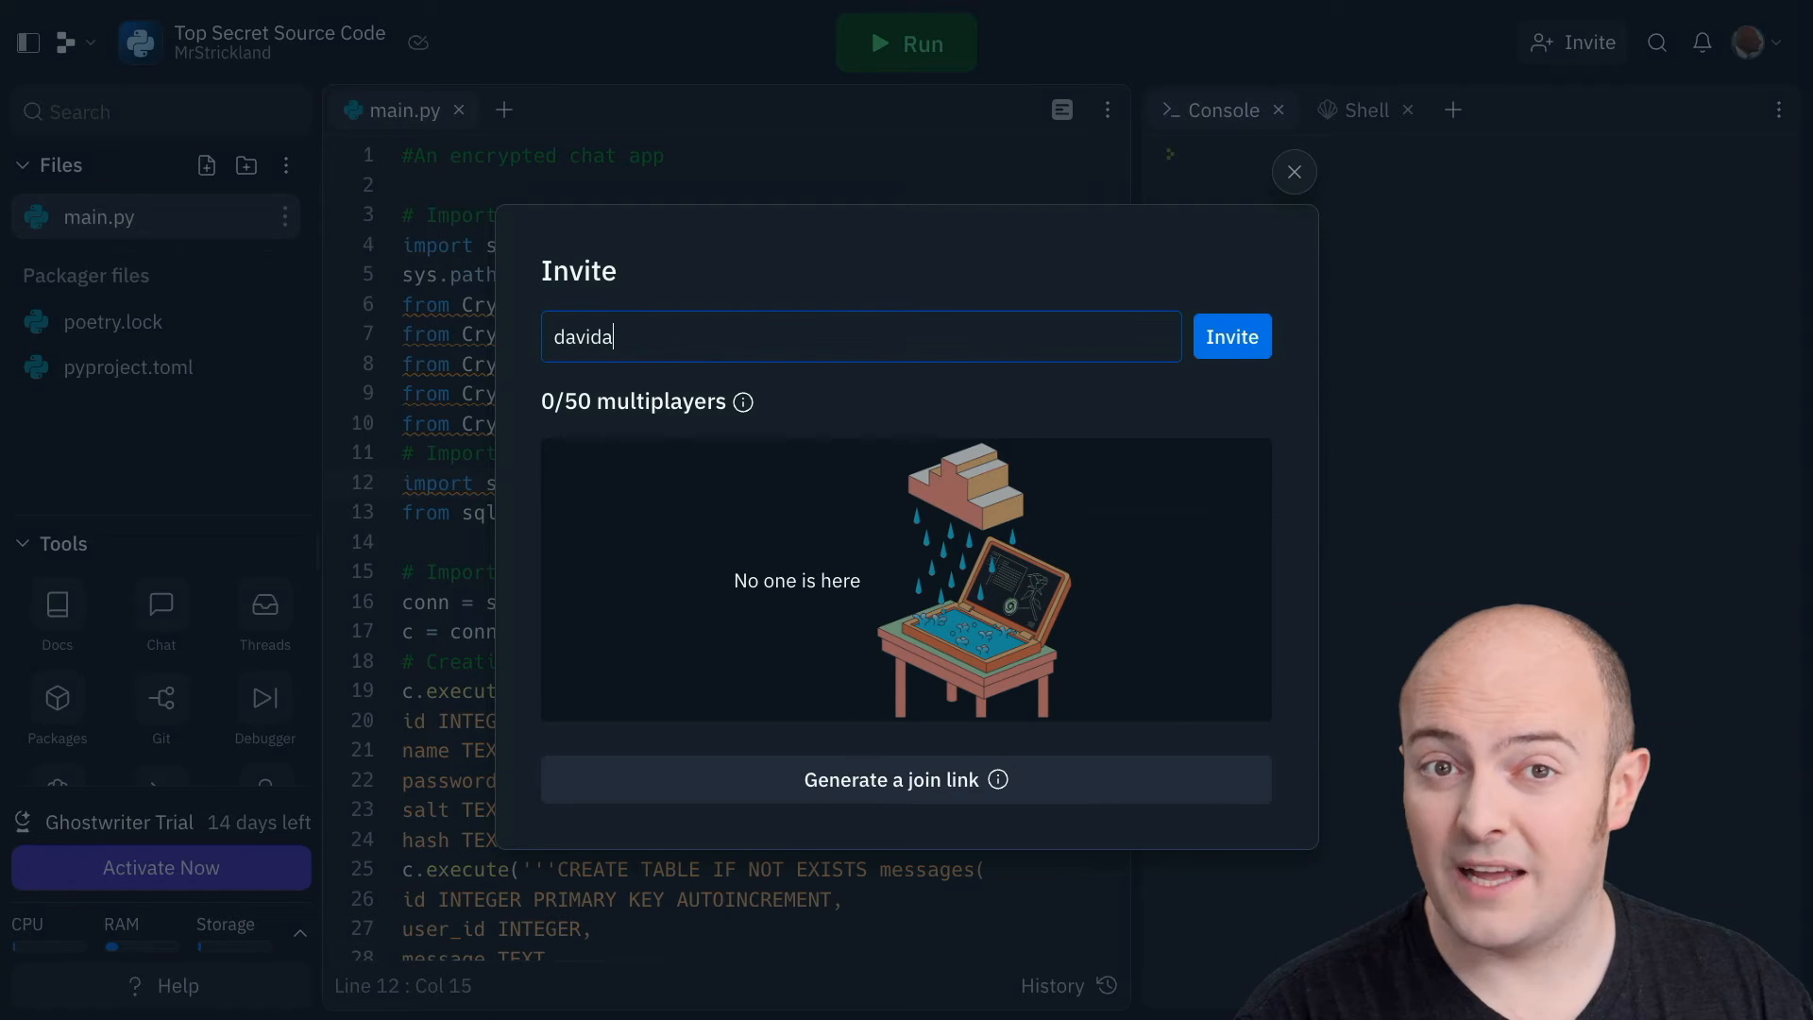
type("treplit")
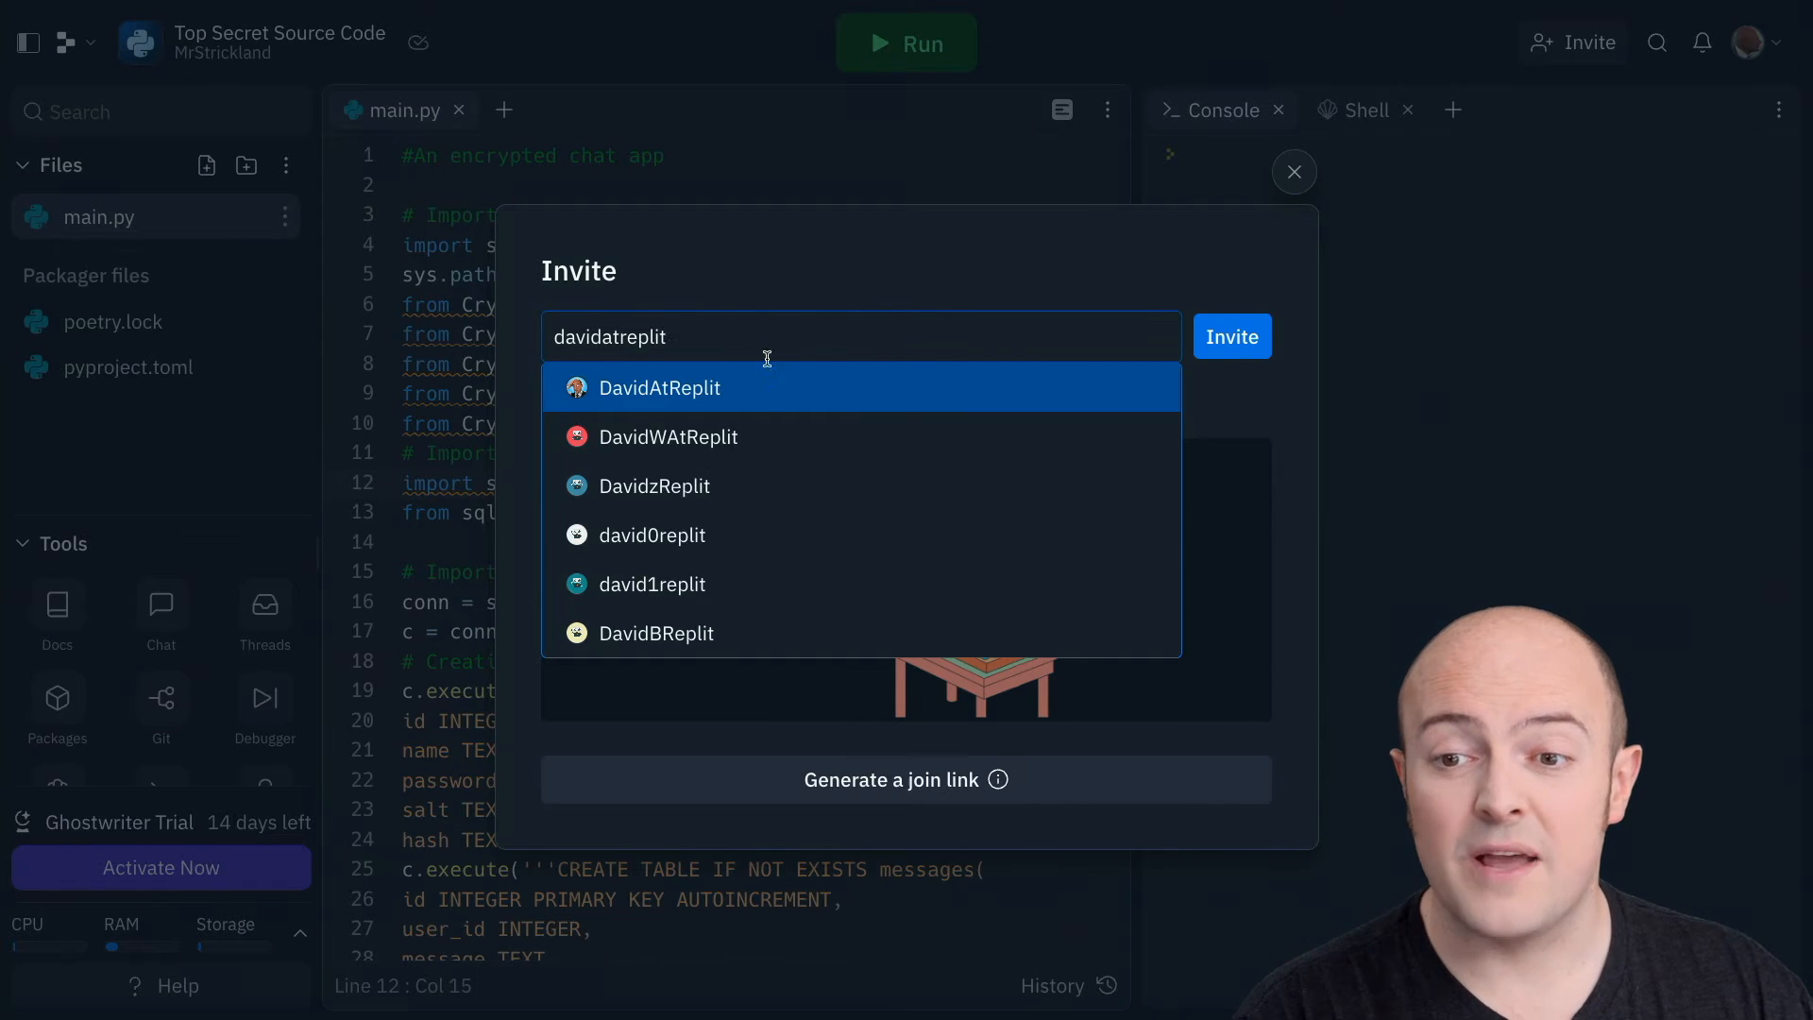
left_click(1231, 336)
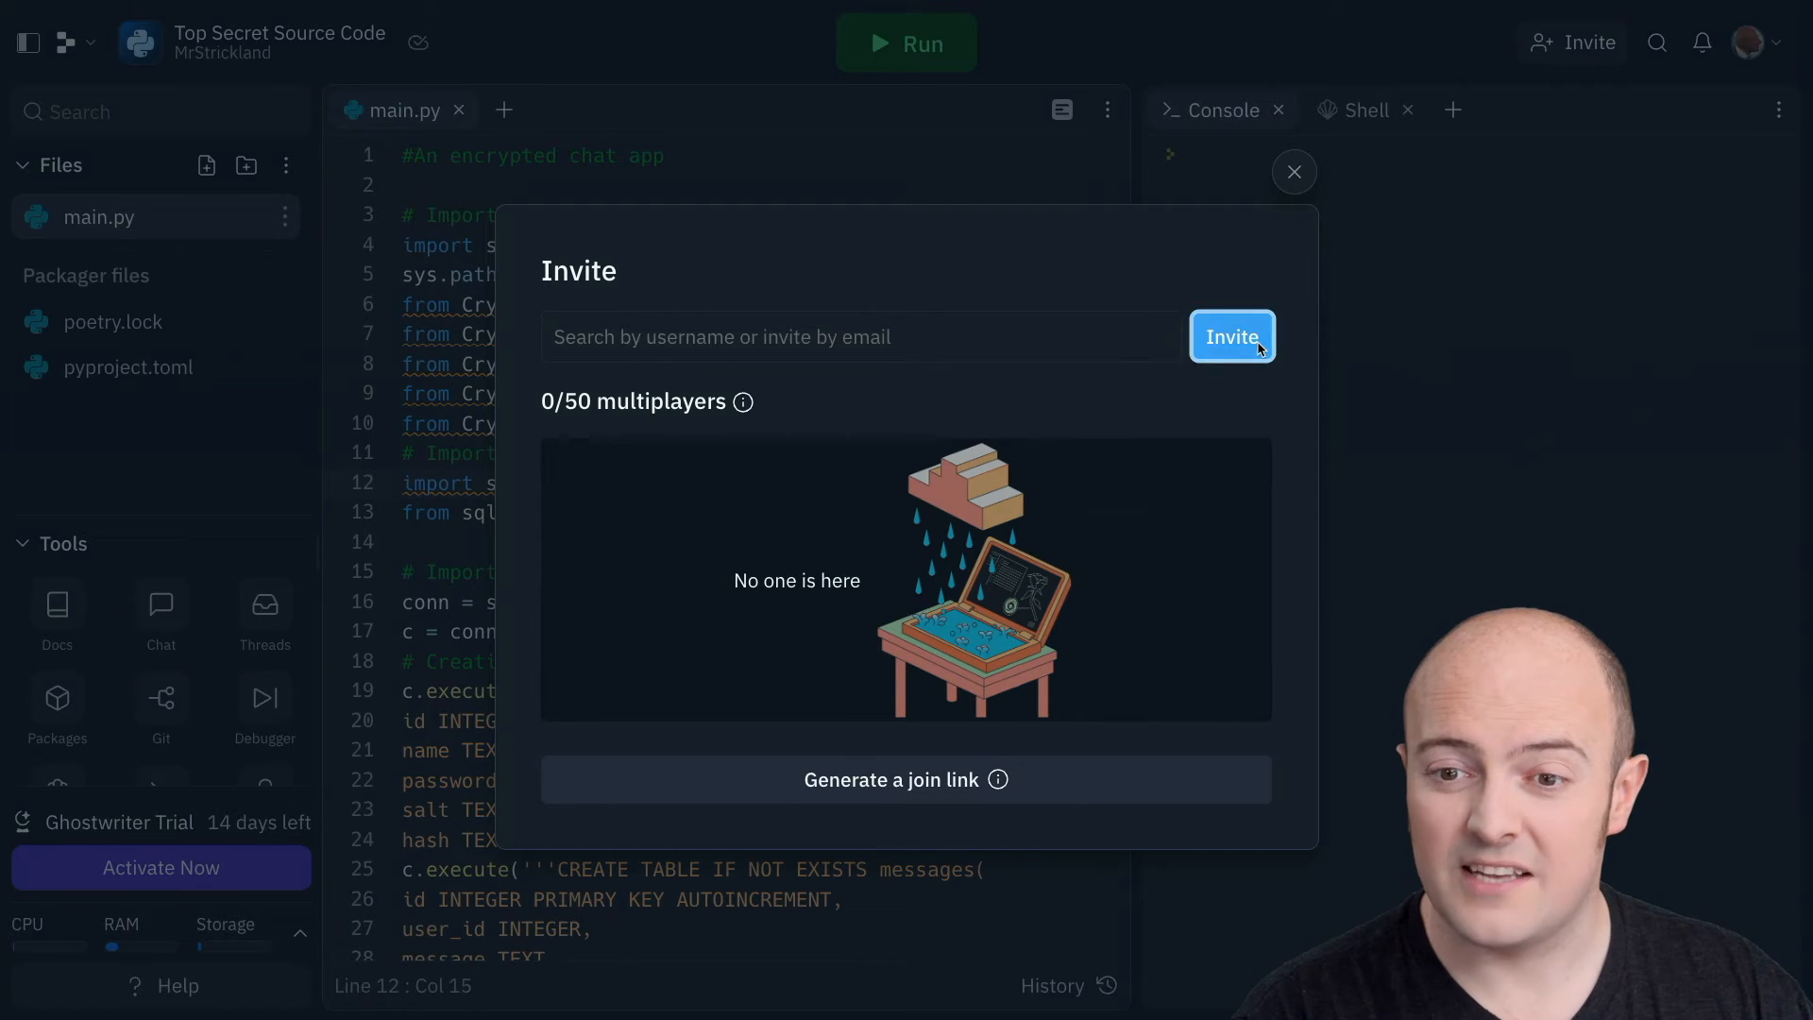
left_click(1294, 171)
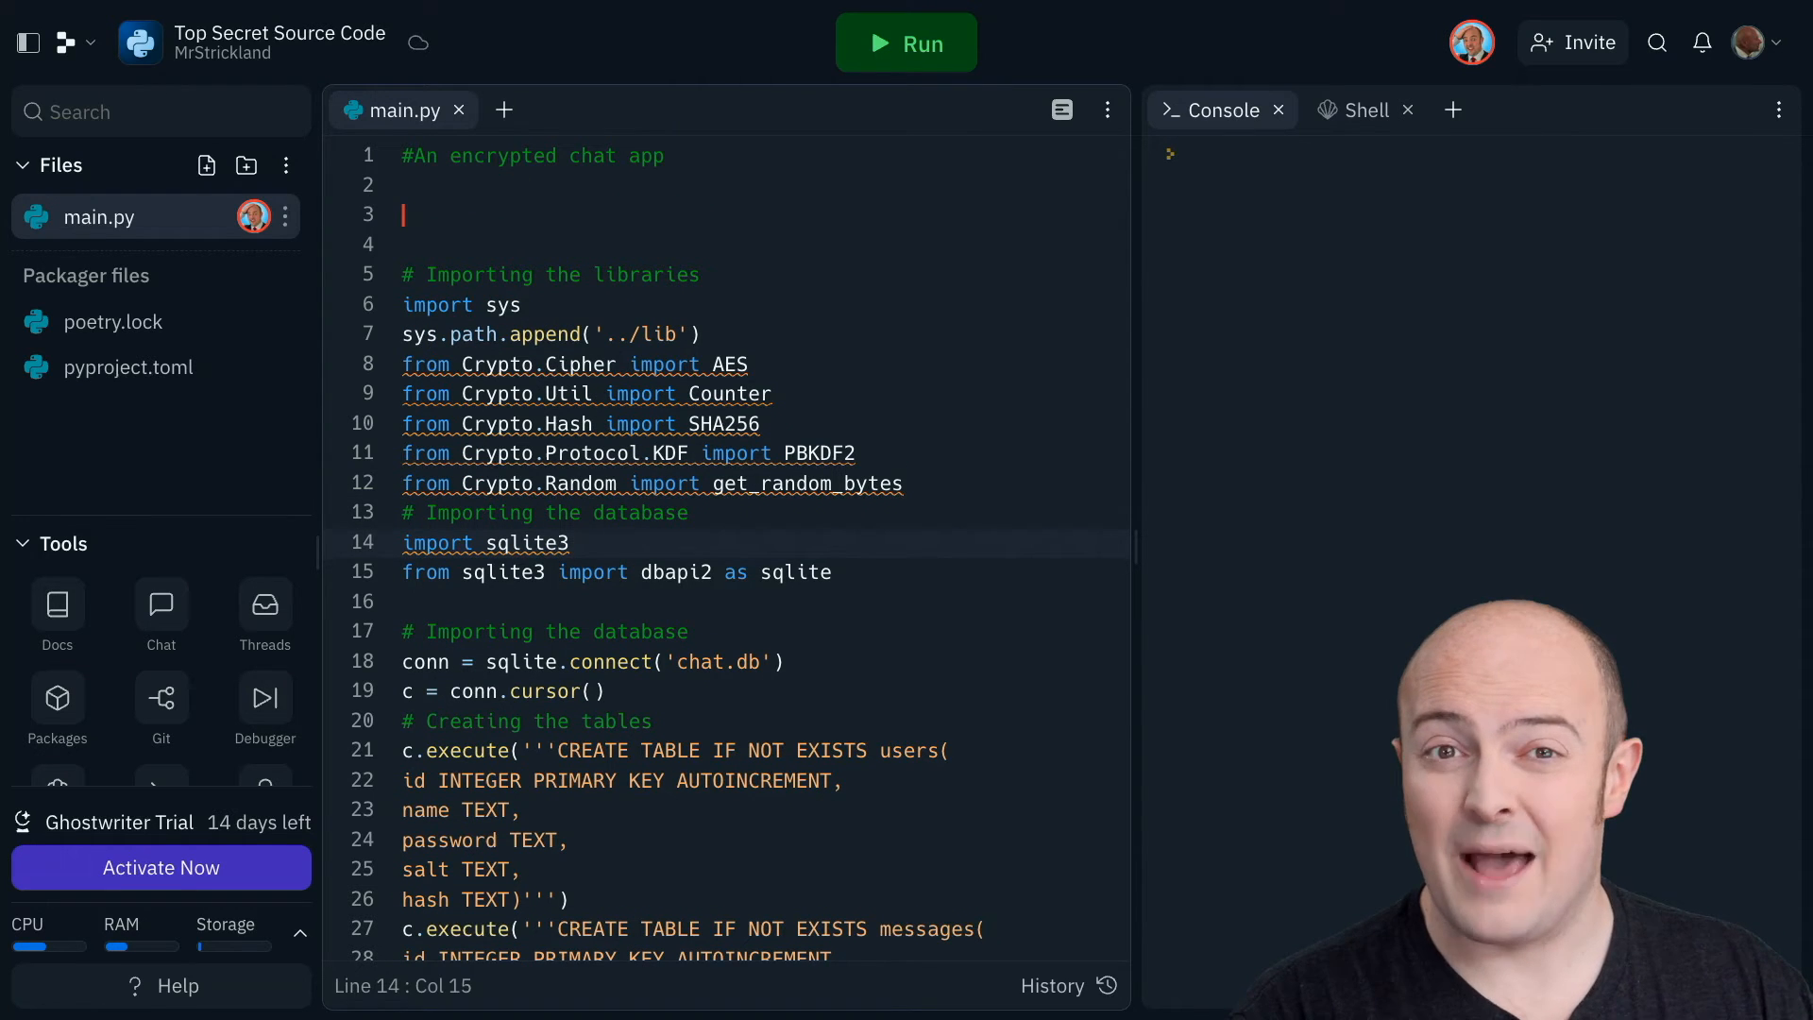
Type 'import os' on line 3 of main.py, below the opening comment
type("import")
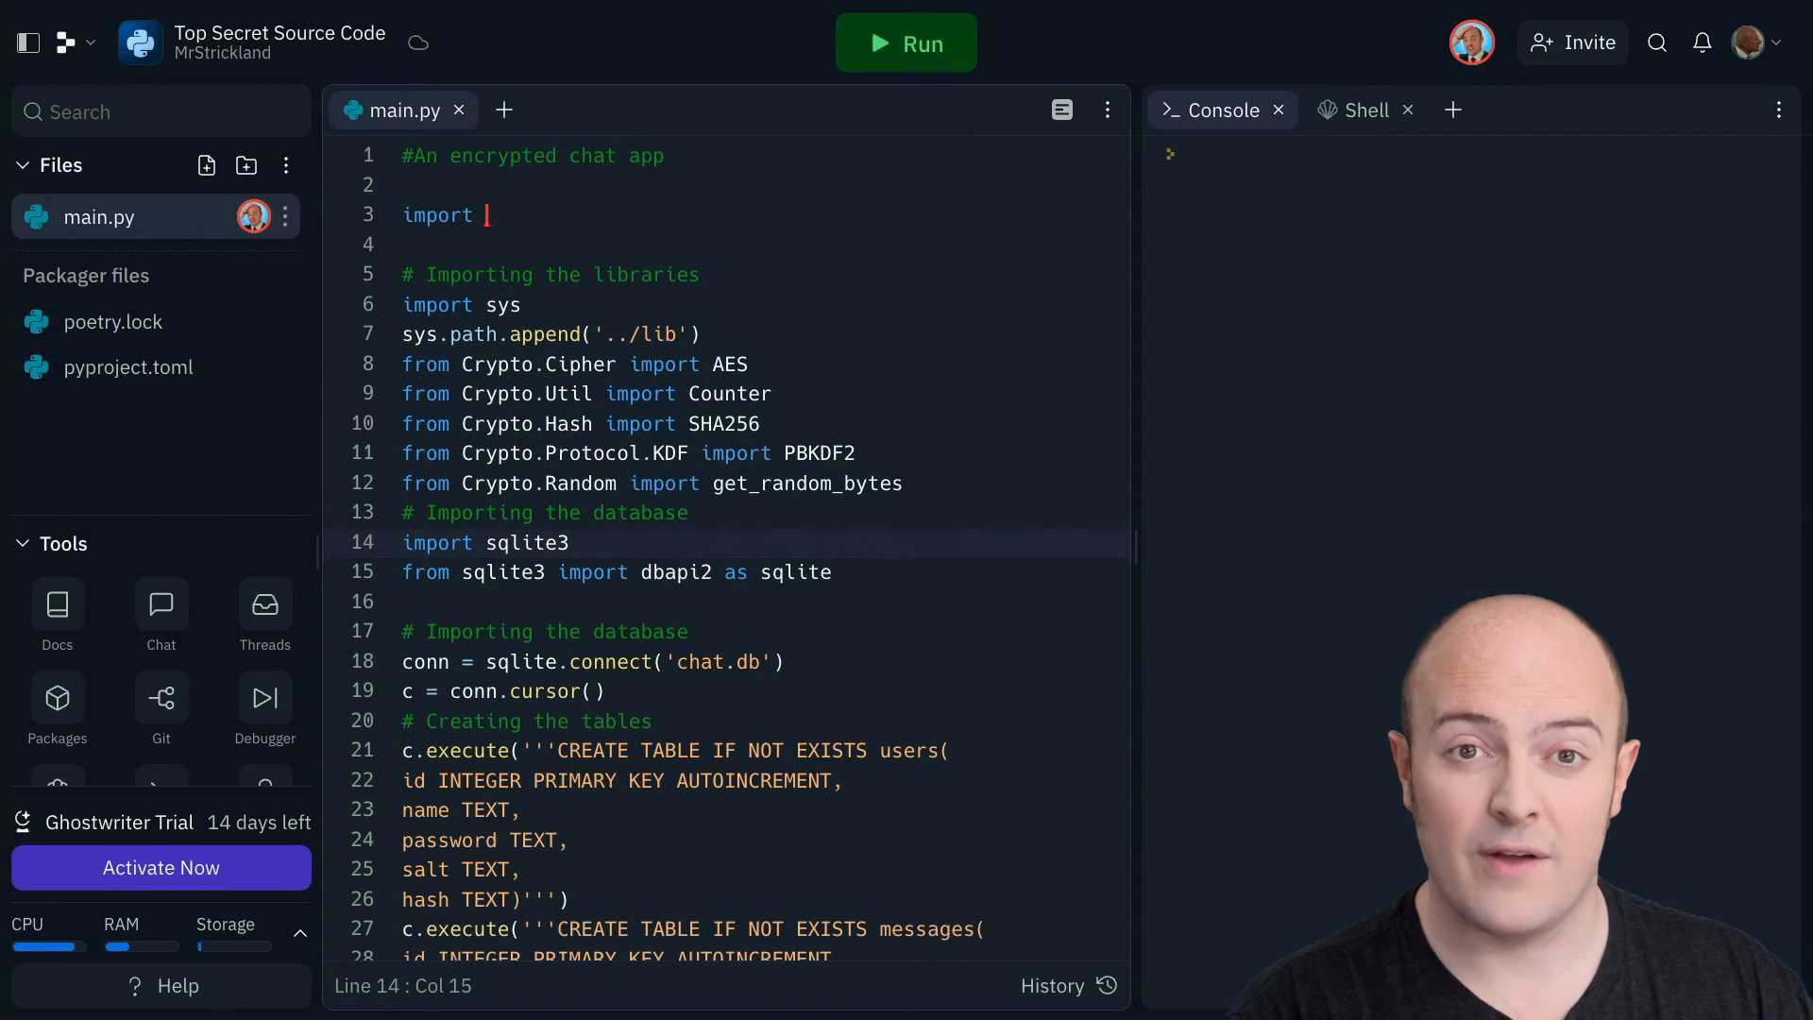
type("os")
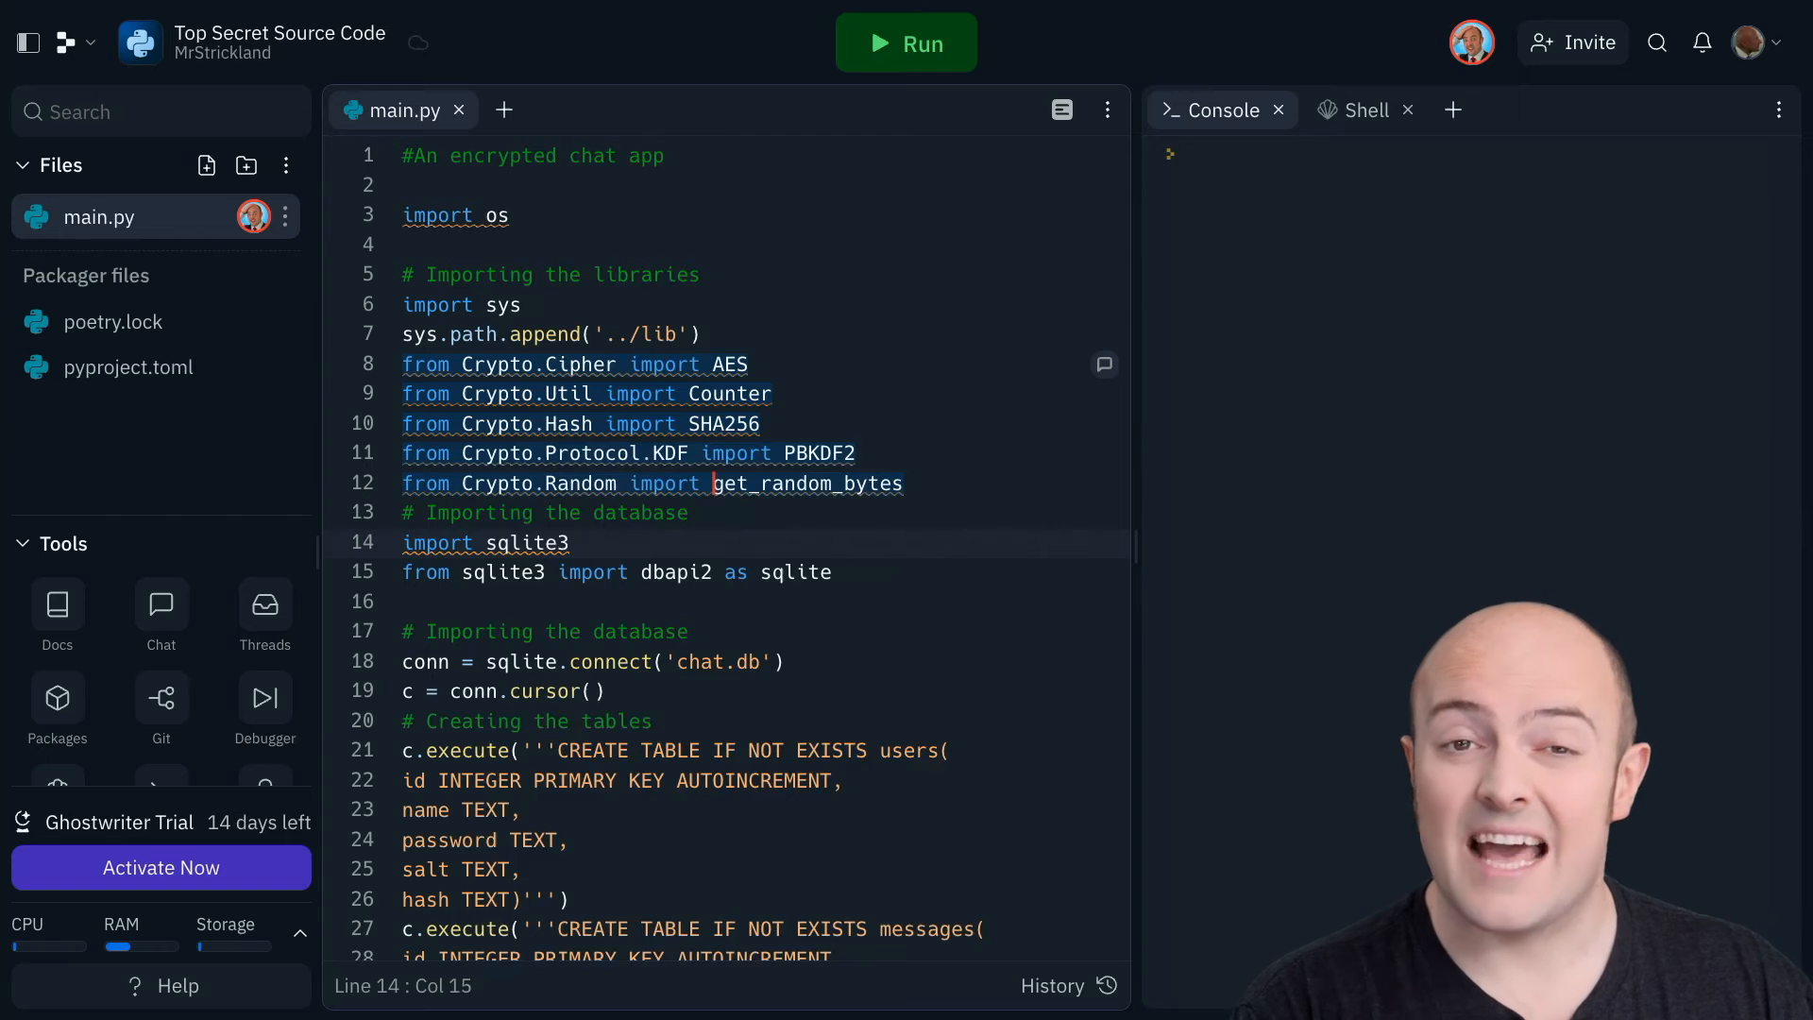
mouse_move(532, 374)
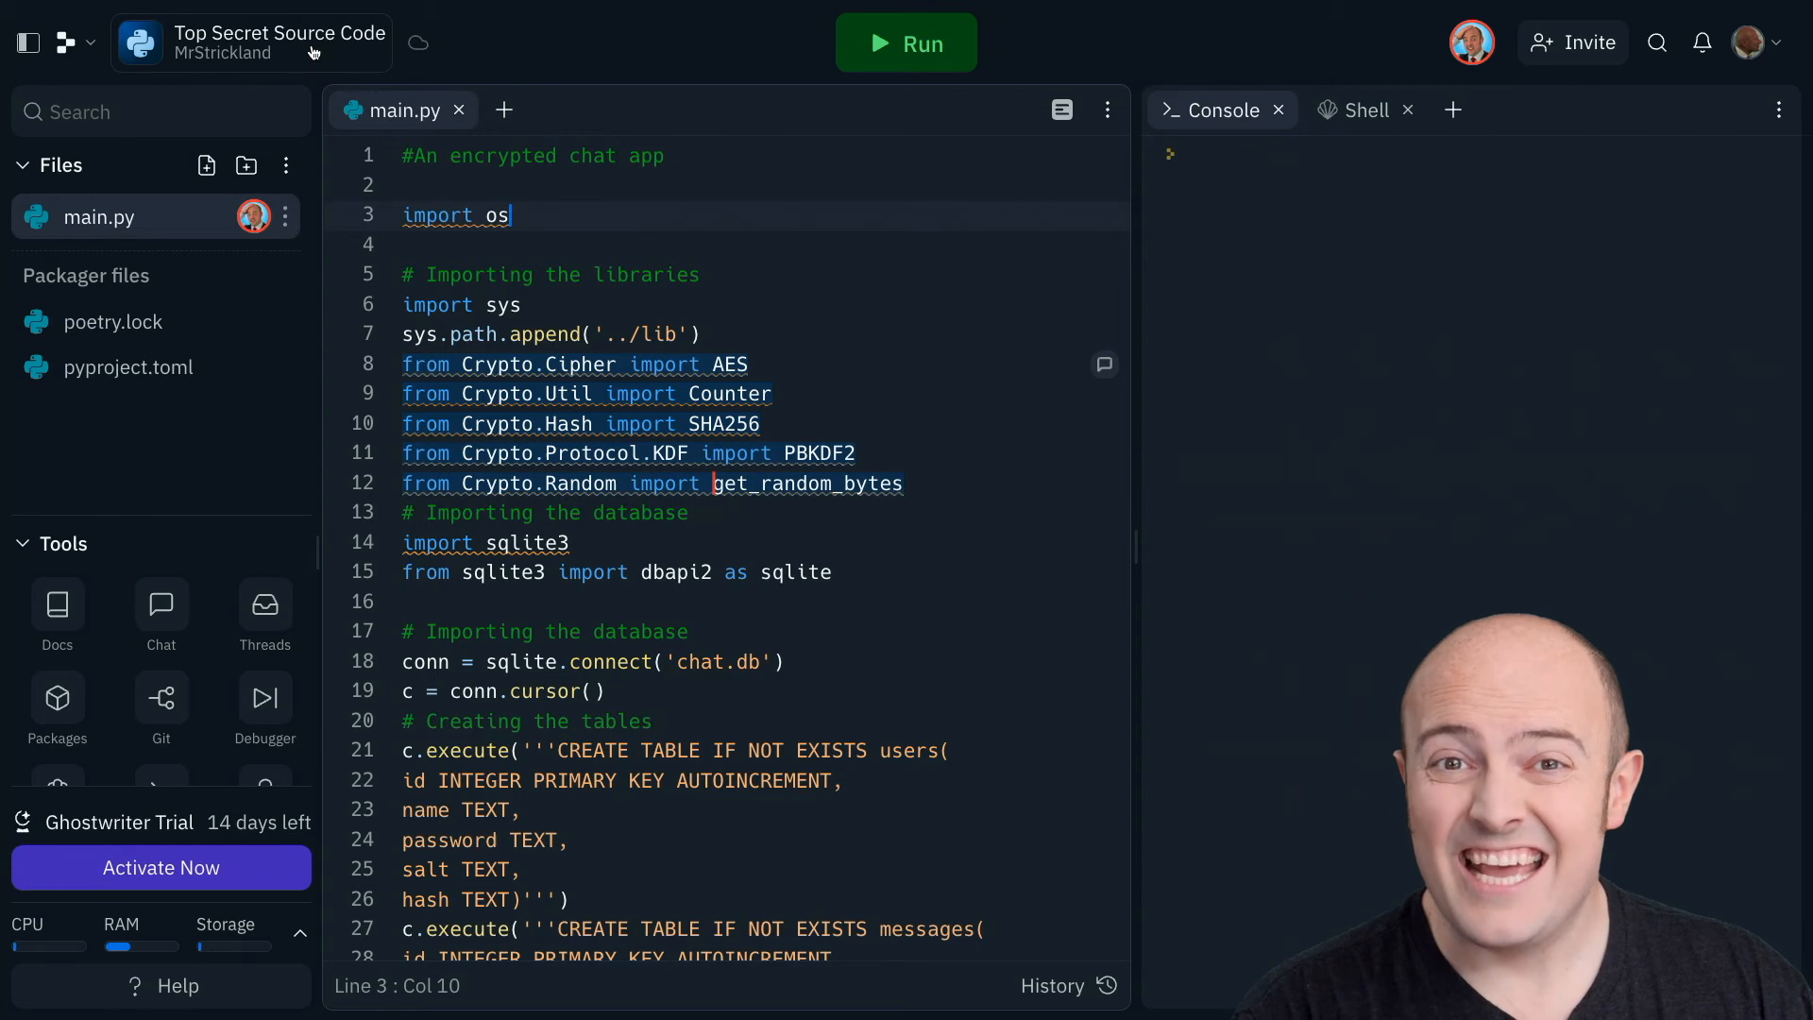
Change the repl's visibility from Private back to Public in the title menu
left_click(277, 43)
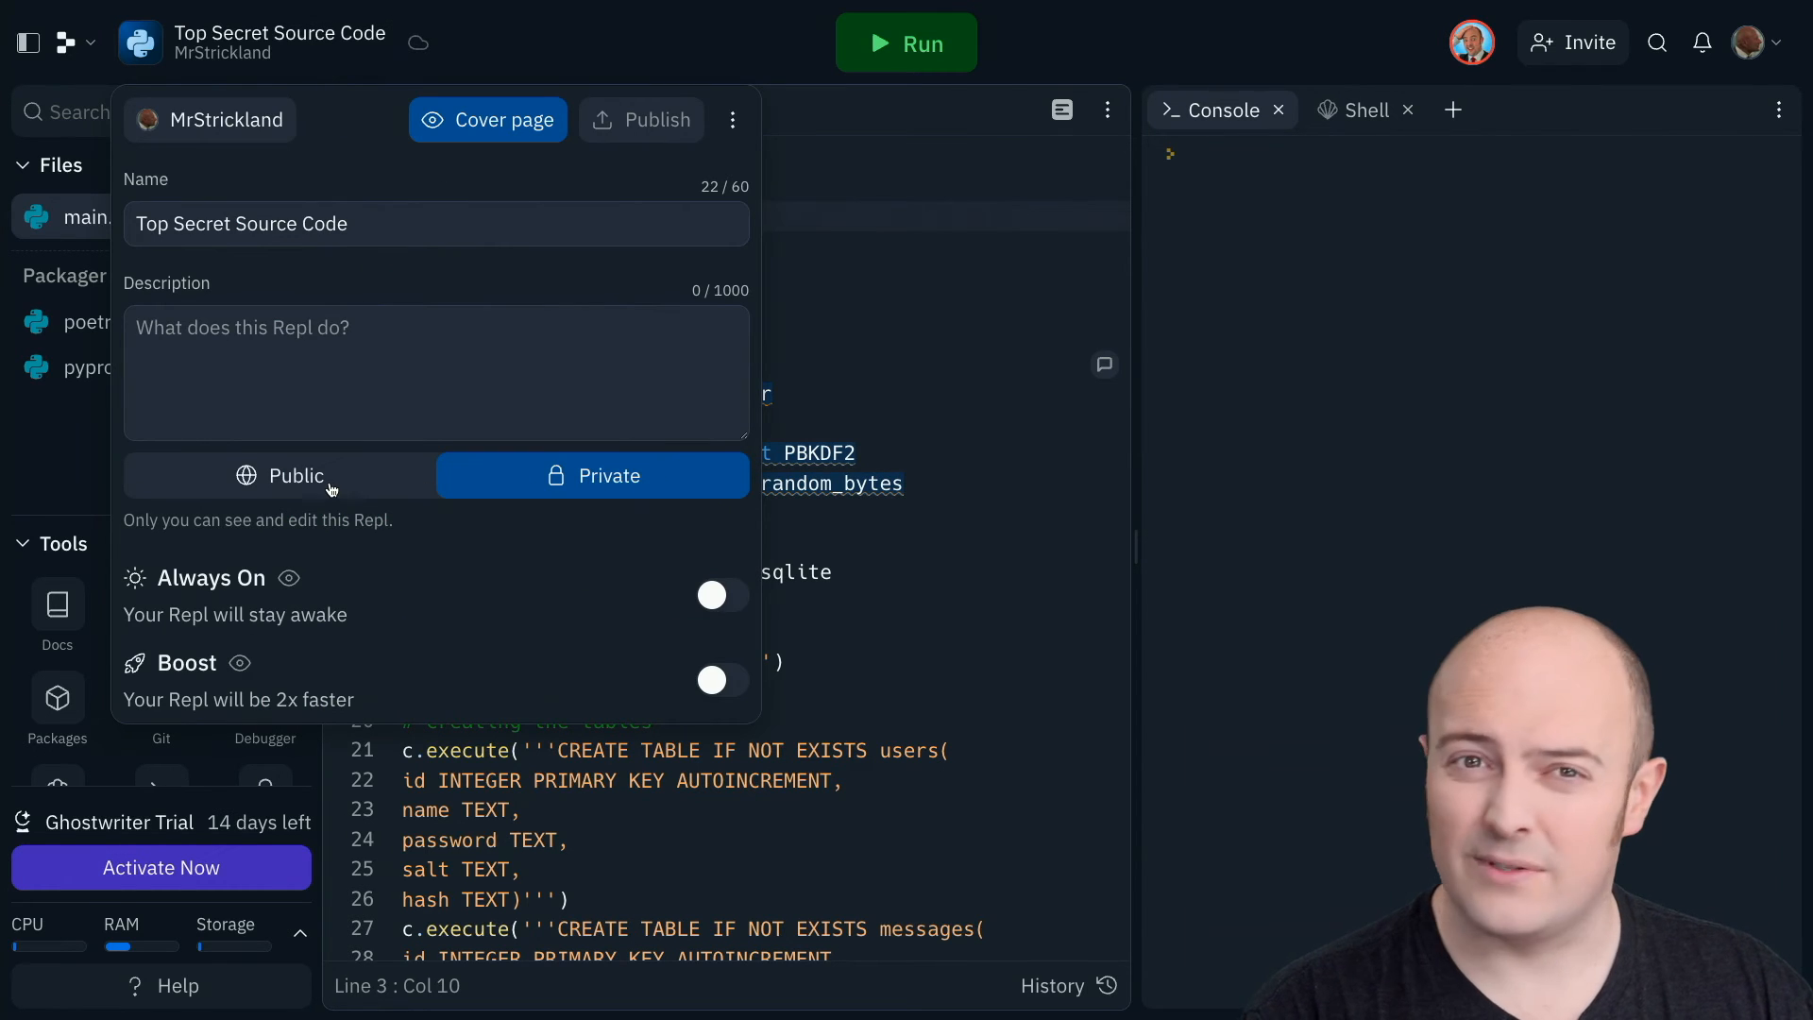
left_click(278, 475)
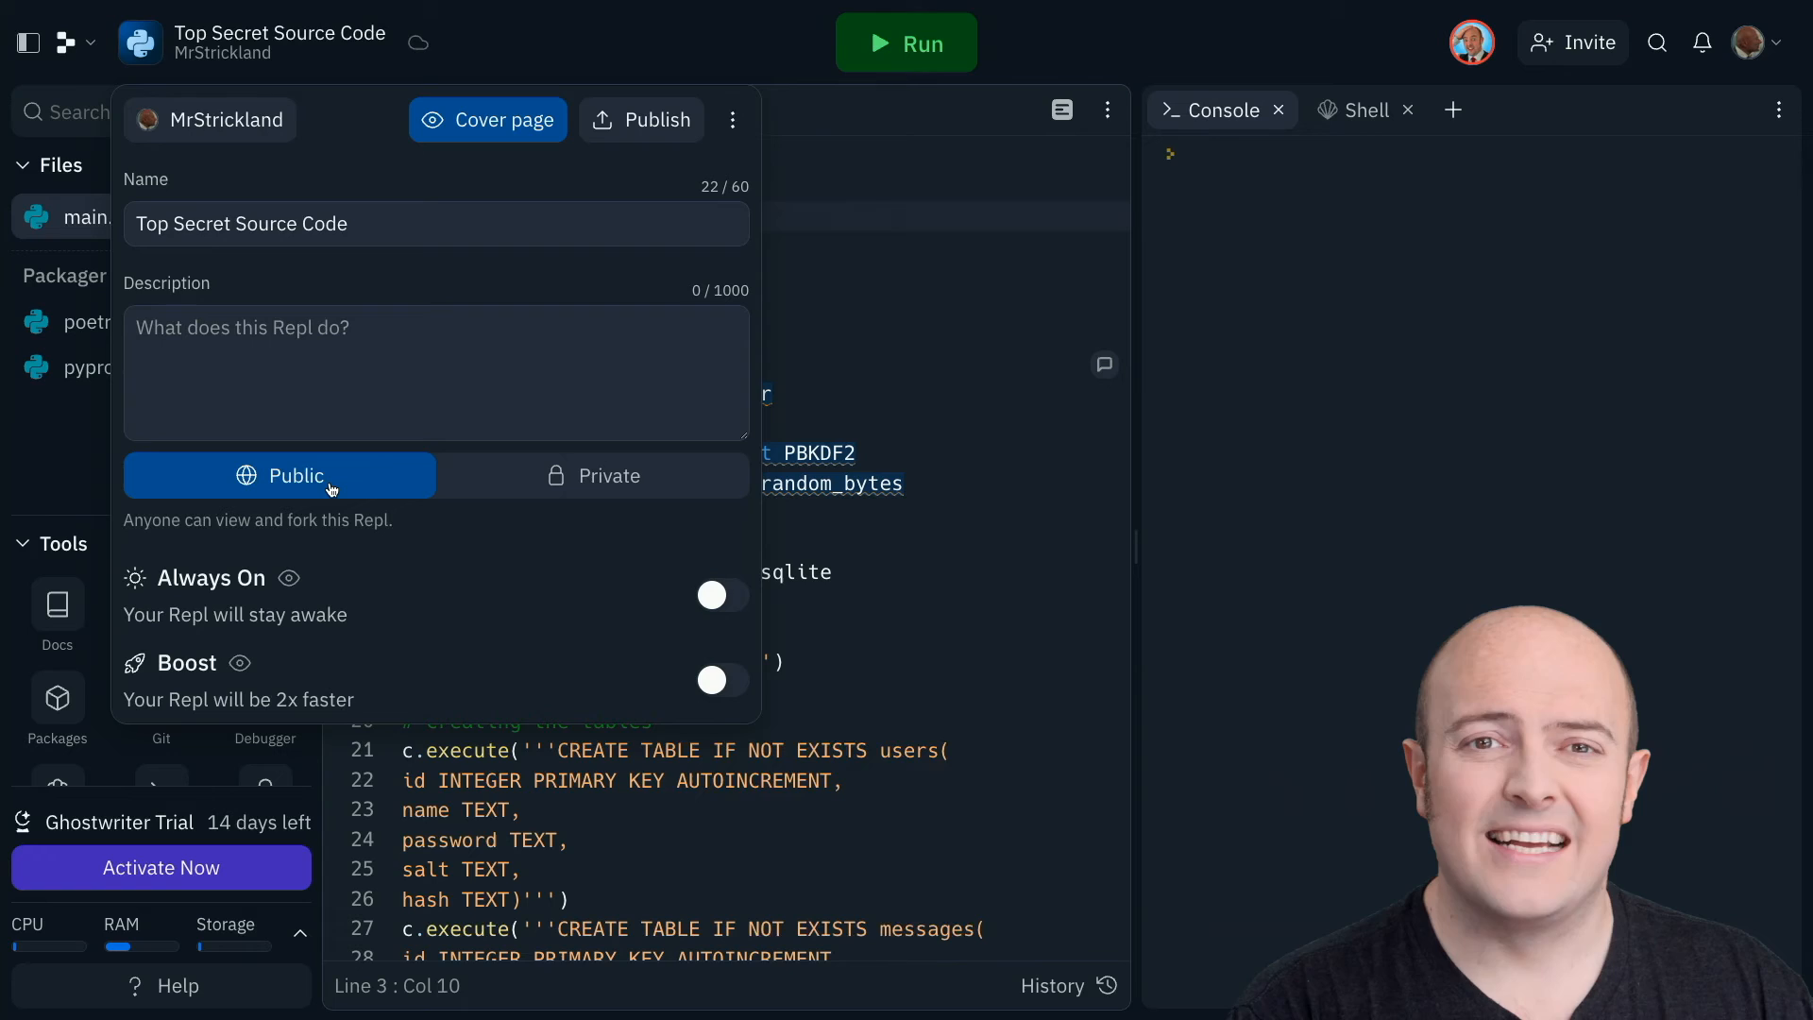